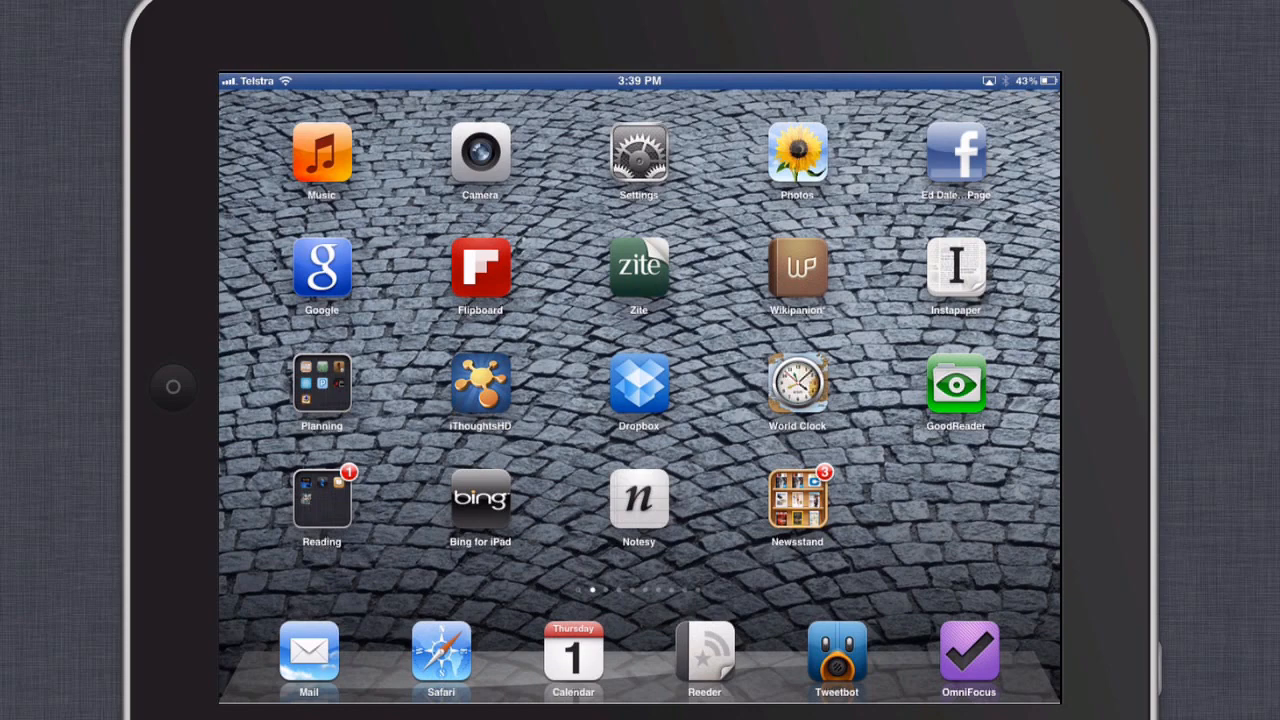
Swipe to the second home screen page and open the TV Music Film folder
{"action": "scroll", "scroll_direction": "left", "scroll_amount": 3}
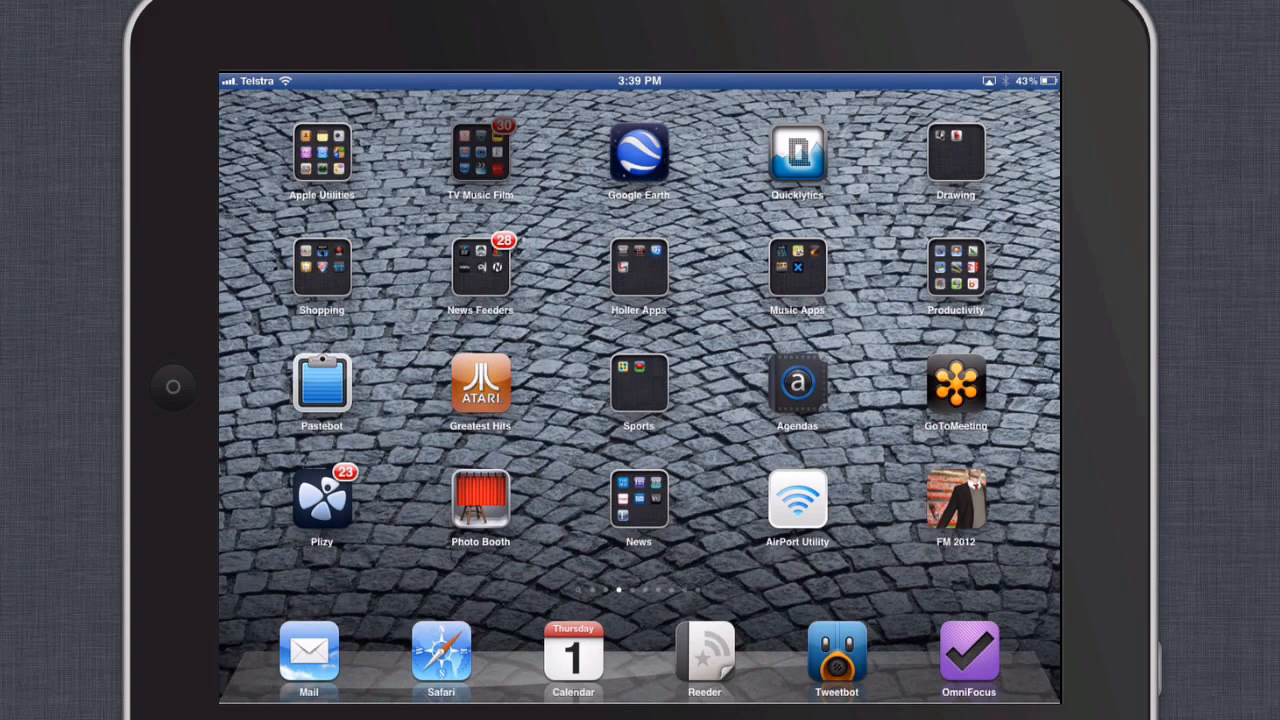
{"action": "left_click", "coordinate": [480, 152]}
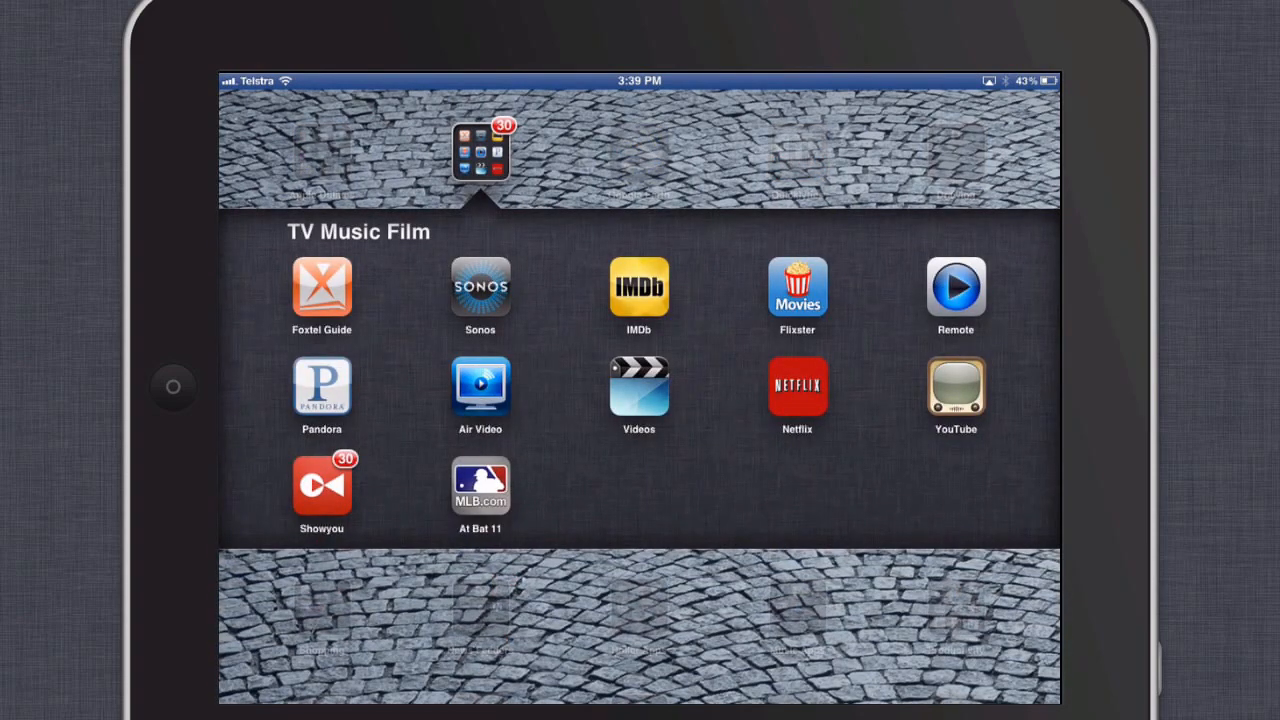
Launch Showyou from the folder and browse down its grid of friends' shared videos
{"action": "left_click", "coordinate": [320, 486]}
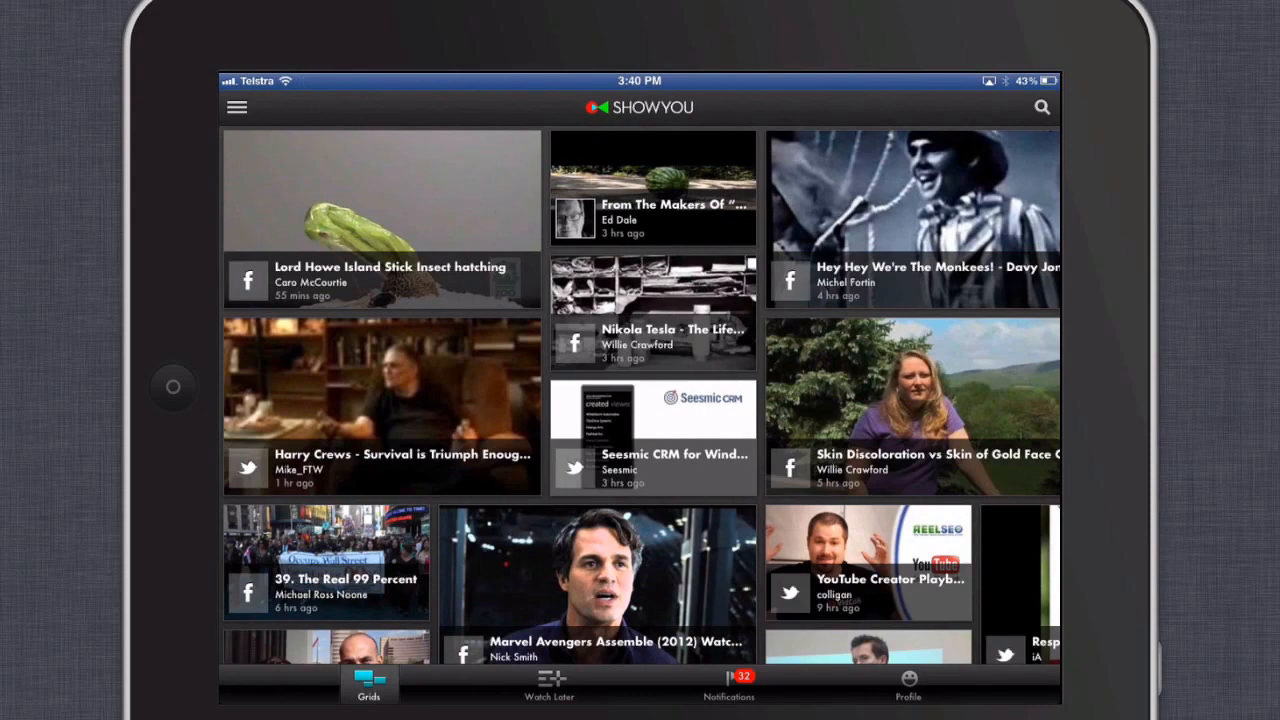
{"action": "scroll", "scroll_direction": "down", "scroll_amount": 3}
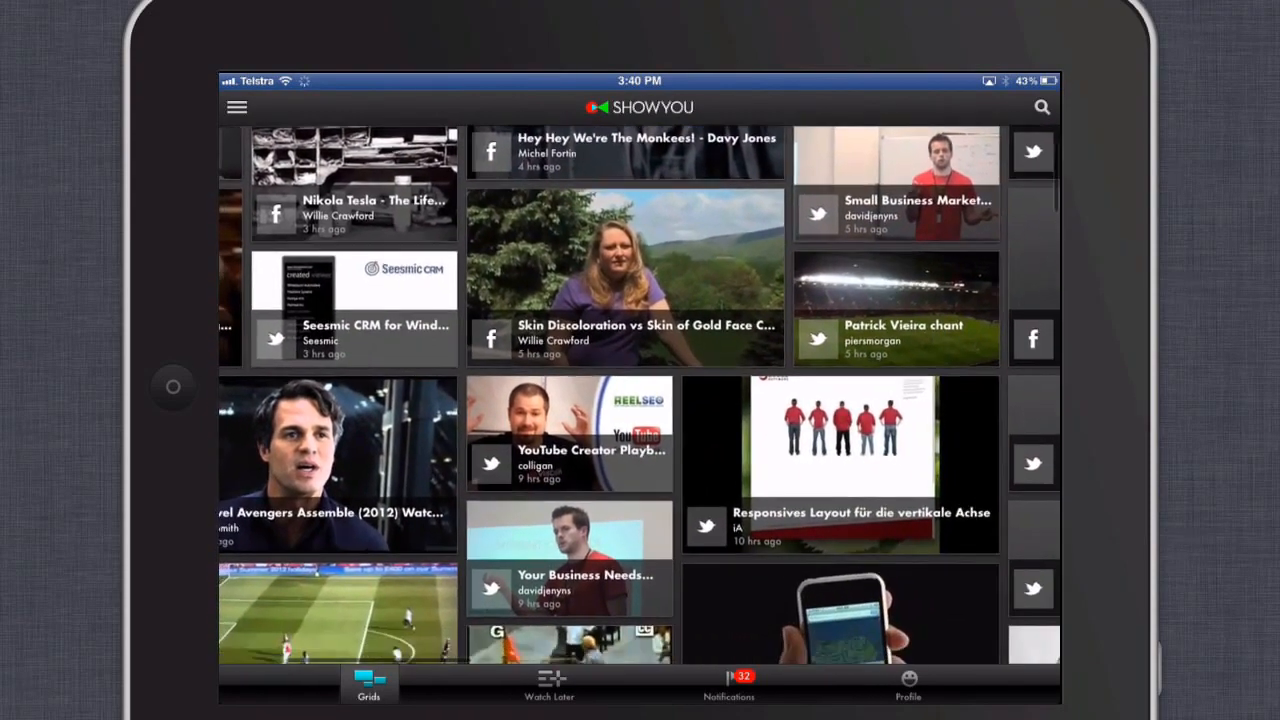
{"action": "scroll", "scroll_direction": "down", "scroll_amount": 3}
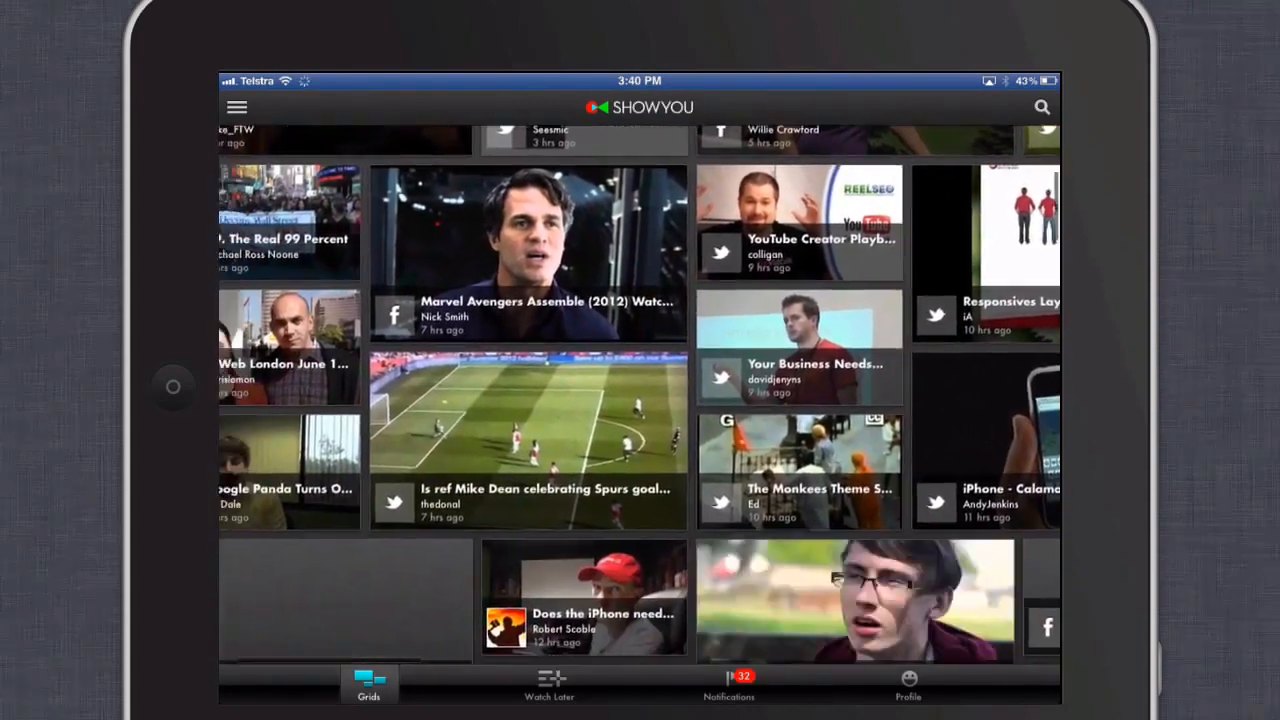
{"action": "scroll", "scroll_direction": "down", "scroll_amount": 3}
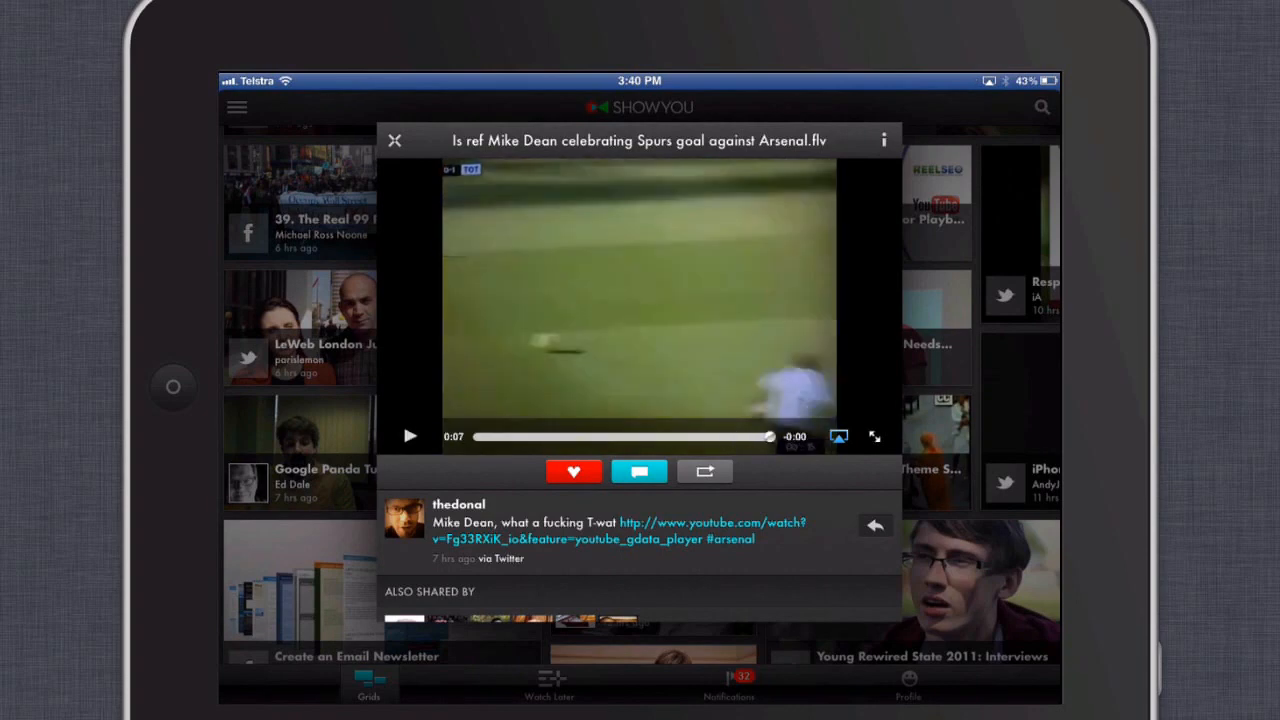
{"action": "mouse_move", "coordinate": [1024, 380]}
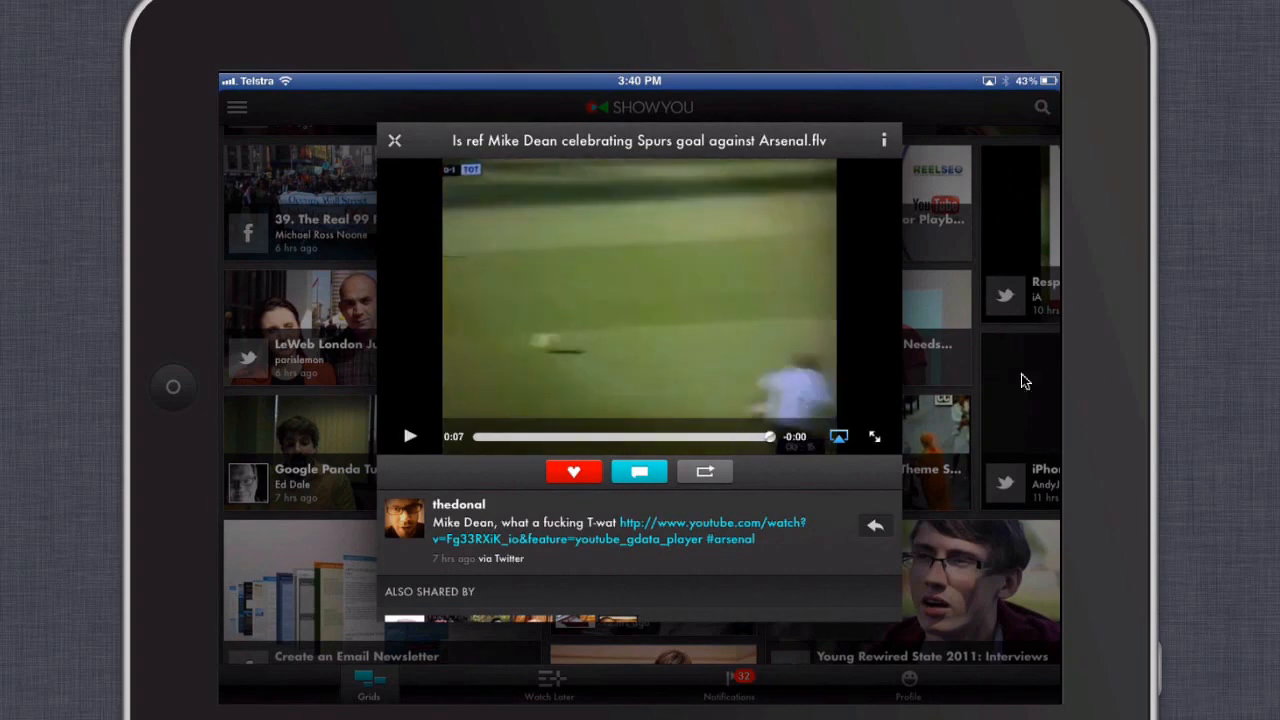
{"action": "left_click", "coordinate": [396, 140]}
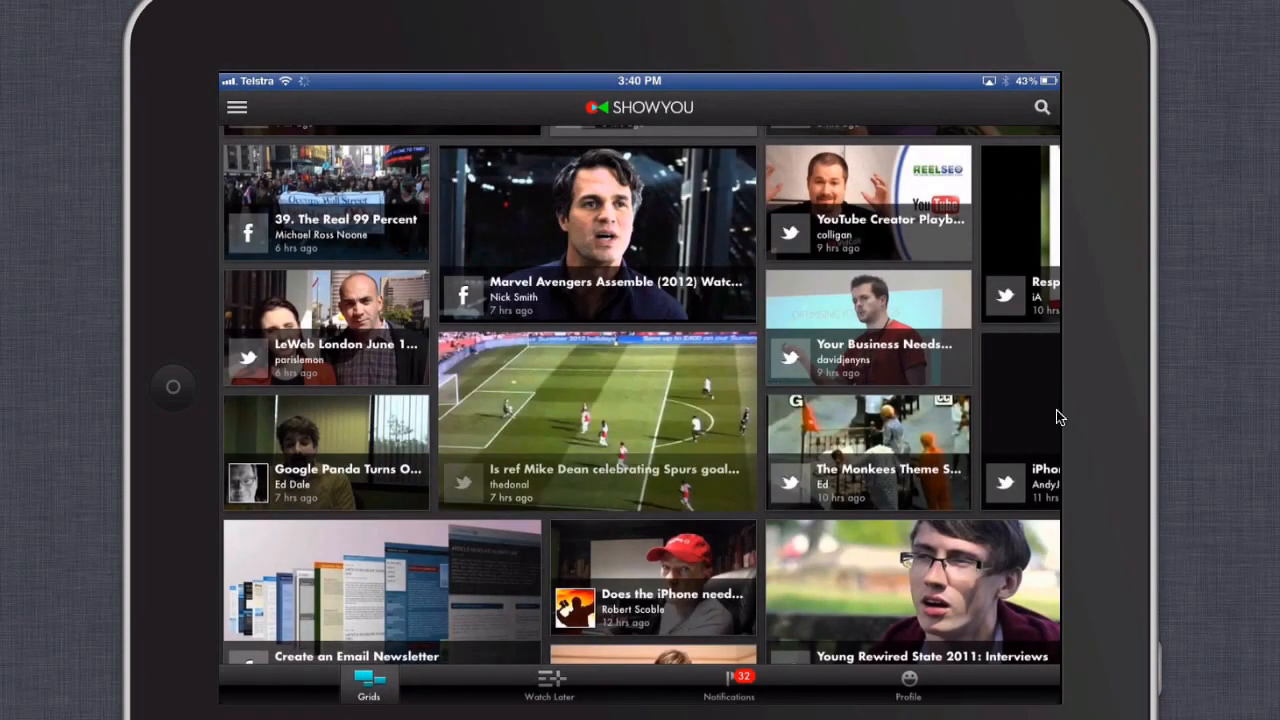
Play the Your Business Needs Online Video Marketing clip with controls hidden, then close it
{"action": "left_click", "coordinate": [868, 296]}
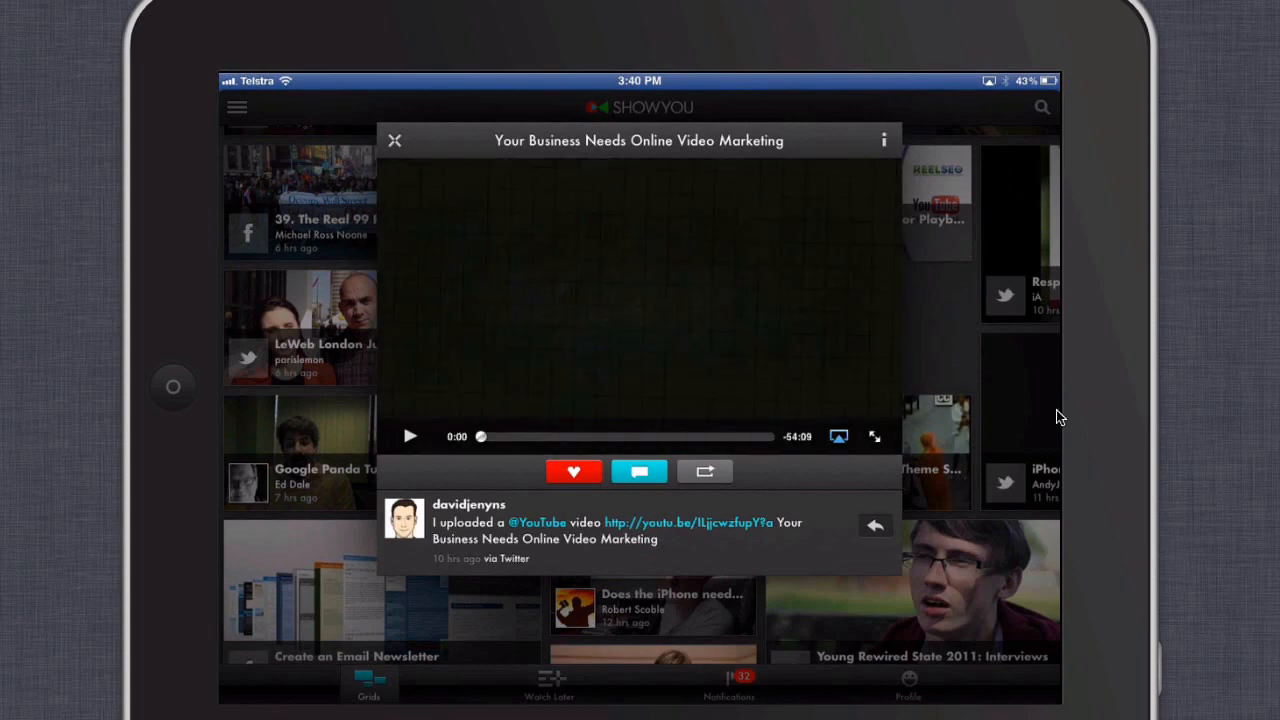
{"action": "left_click", "coordinate": [408, 436]}
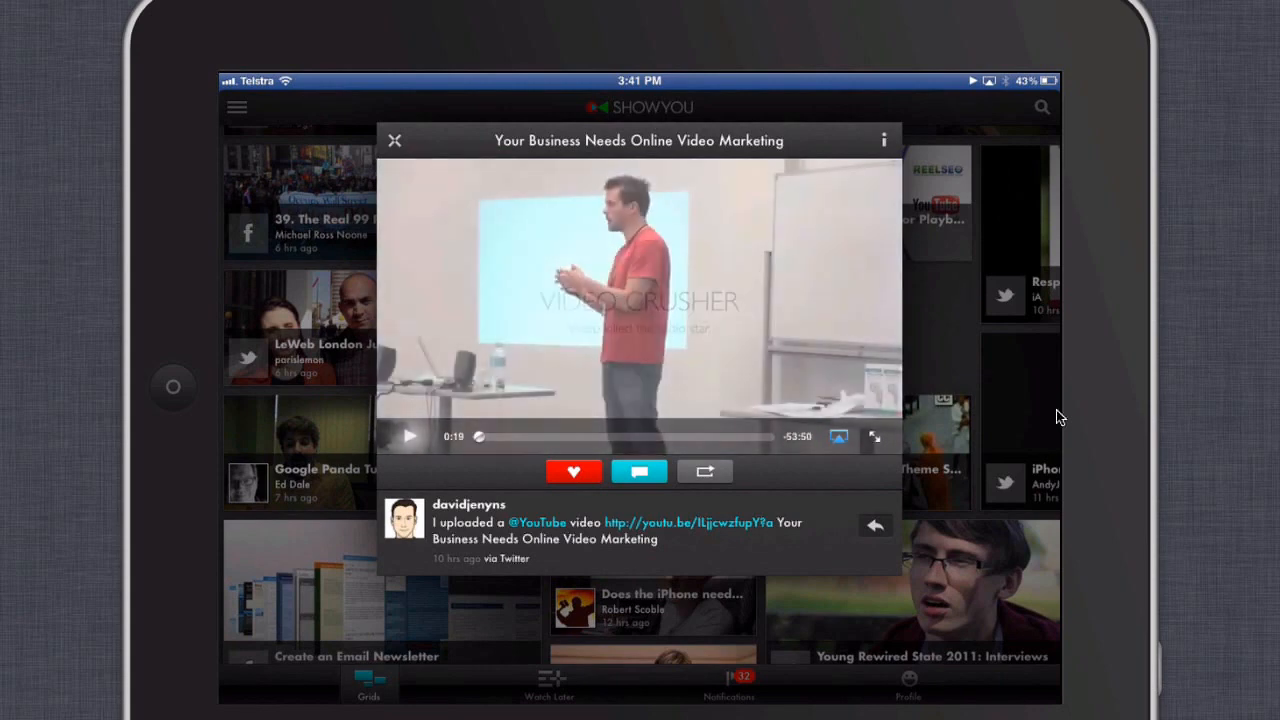
{"action": "left_click", "coordinate": [408, 436]}
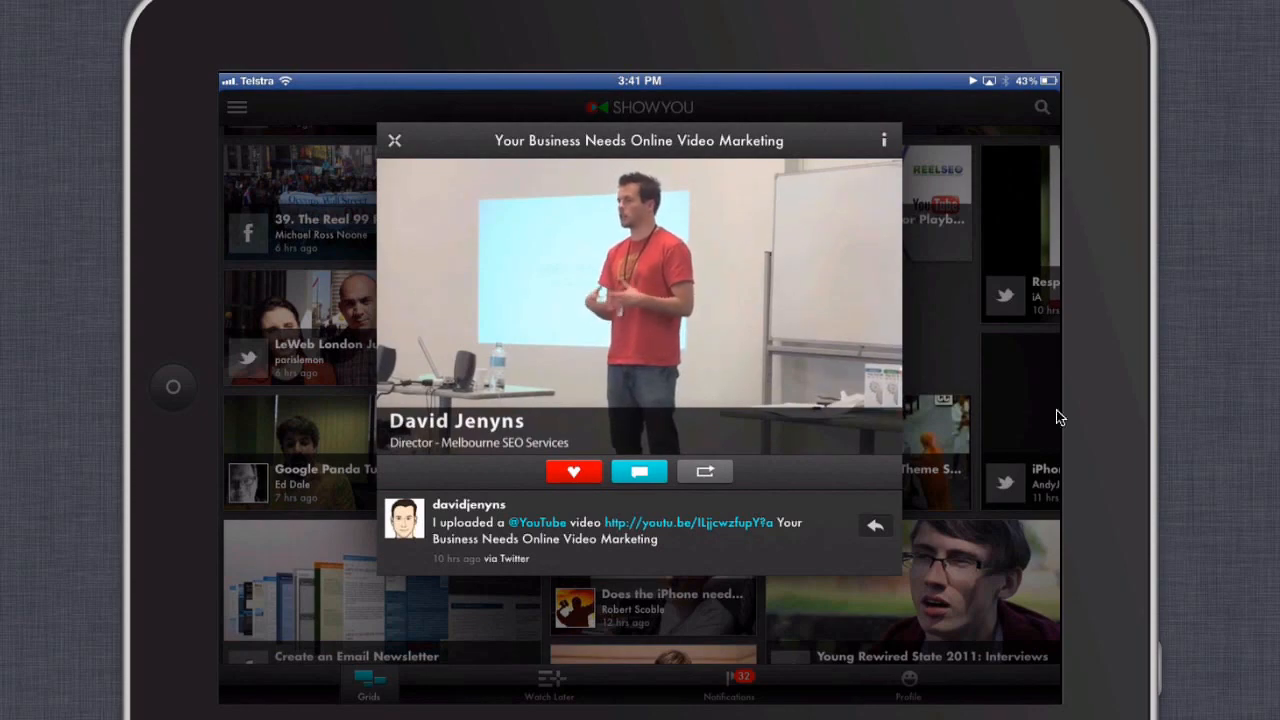
{"action": "left_click", "coordinate": [396, 138]}
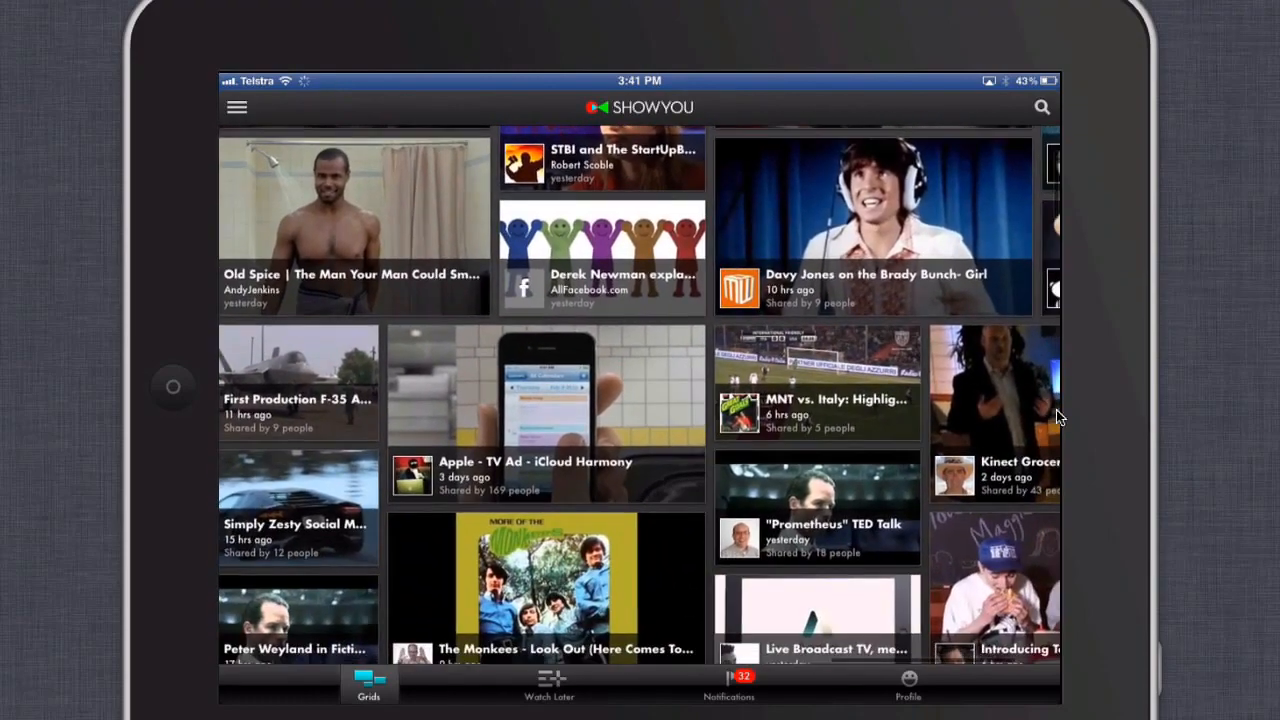
Swipe across the video grid and switch to the Popular channel
{"action": "scroll", "scroll_direction": "right", "scroll_amount": 3}
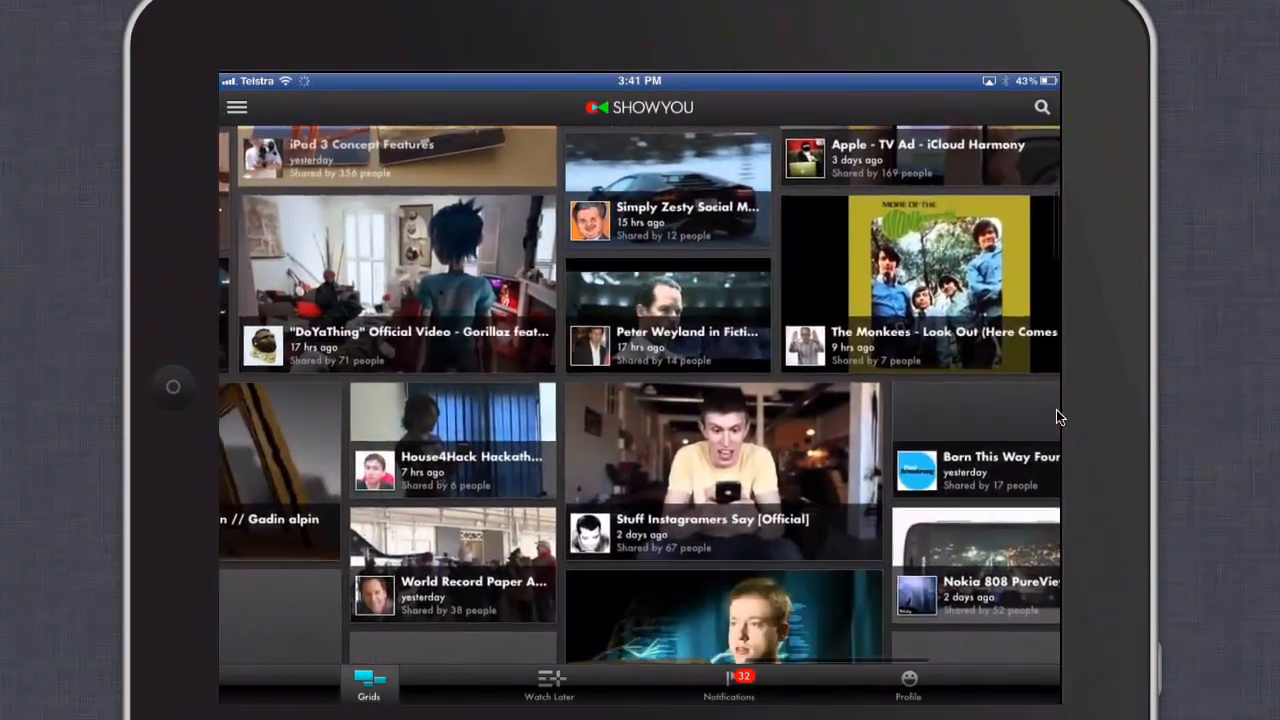
{"action": "left_click", "coordinate": [236, 108]}
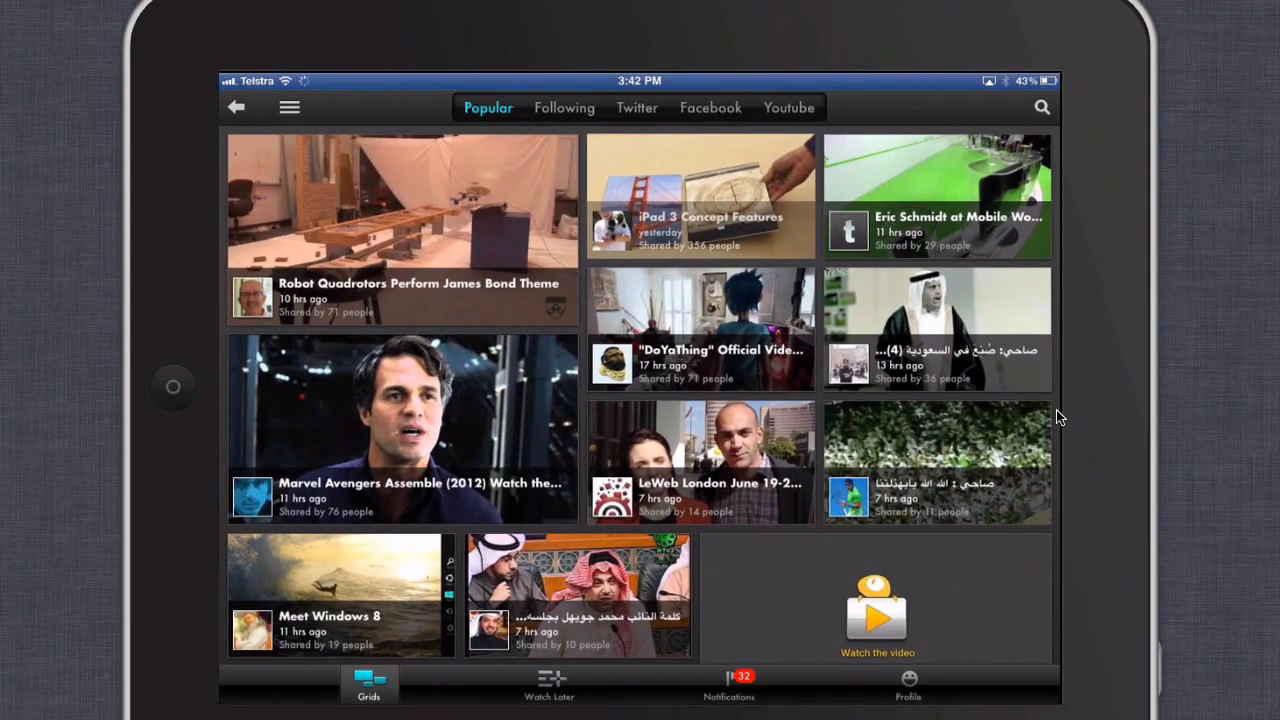
Play the Robot Quadrotors Perform James Bond Theme video, then close it back to the grid
{"action": "left_click", "coordinate": [400, 200]}
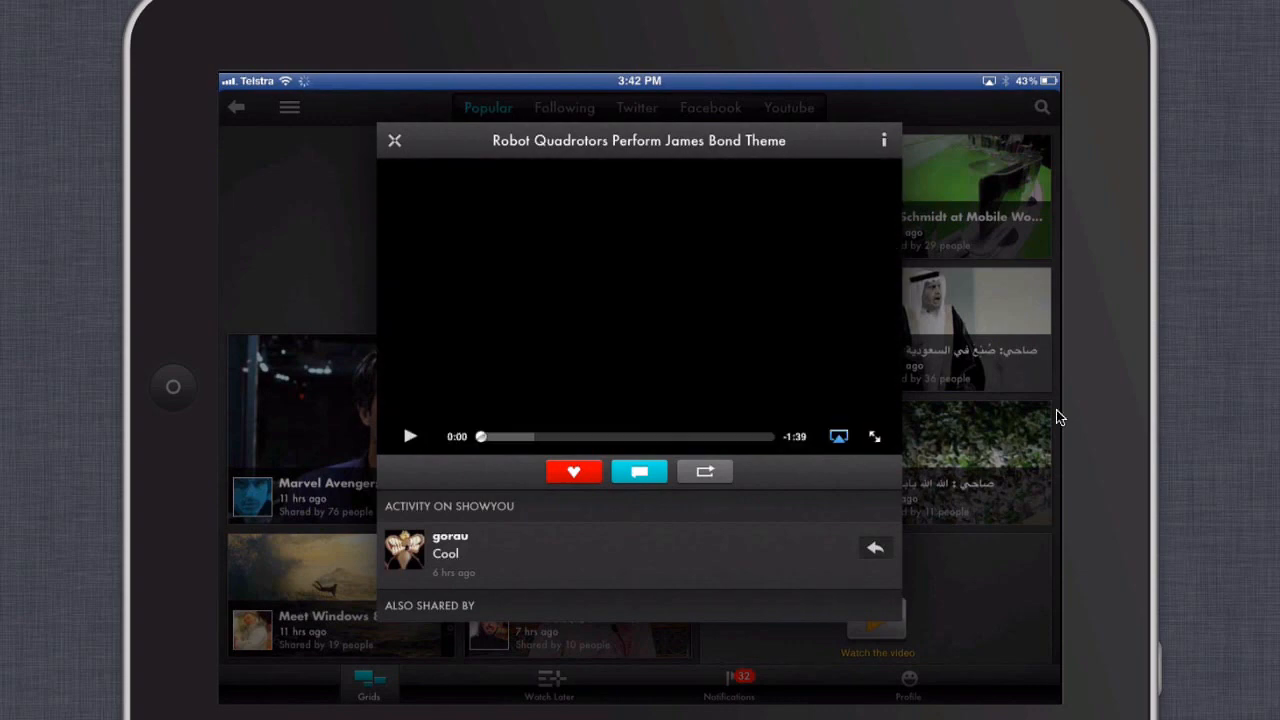
{"action": "left_click", "coordinate": [408, 436]}
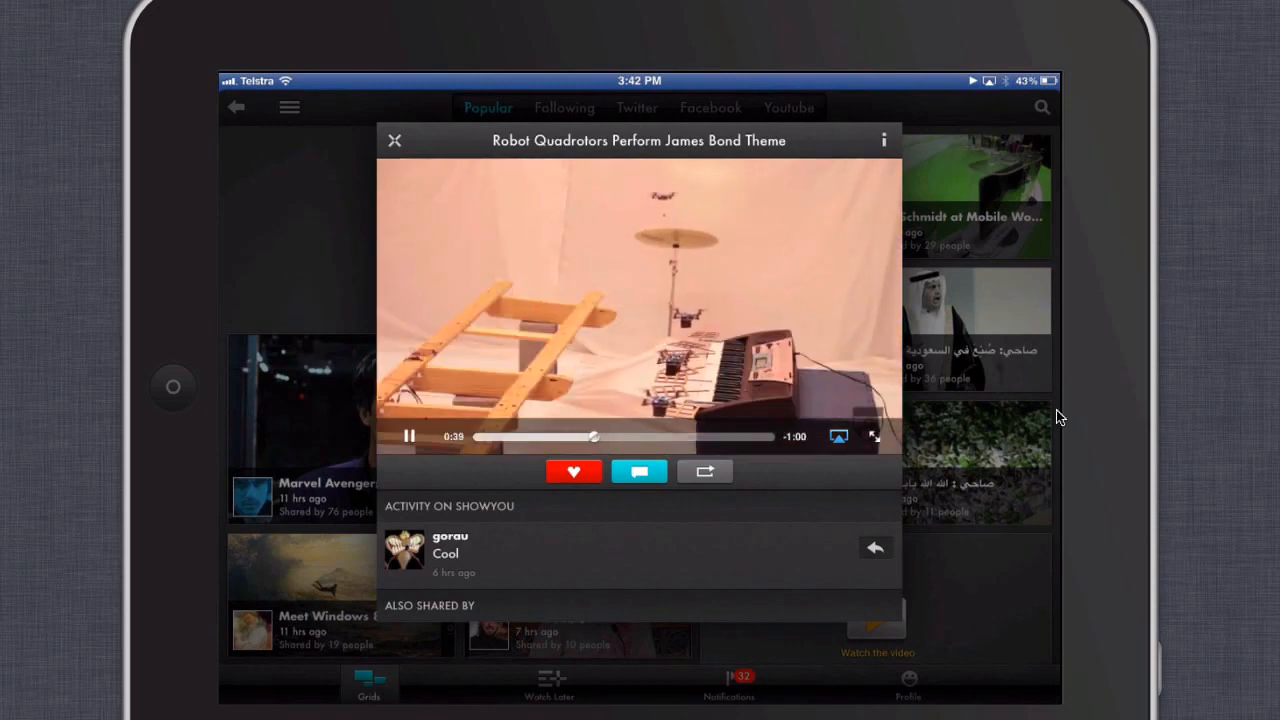
{"action": "left_click", "coordinate": [572, 472]}
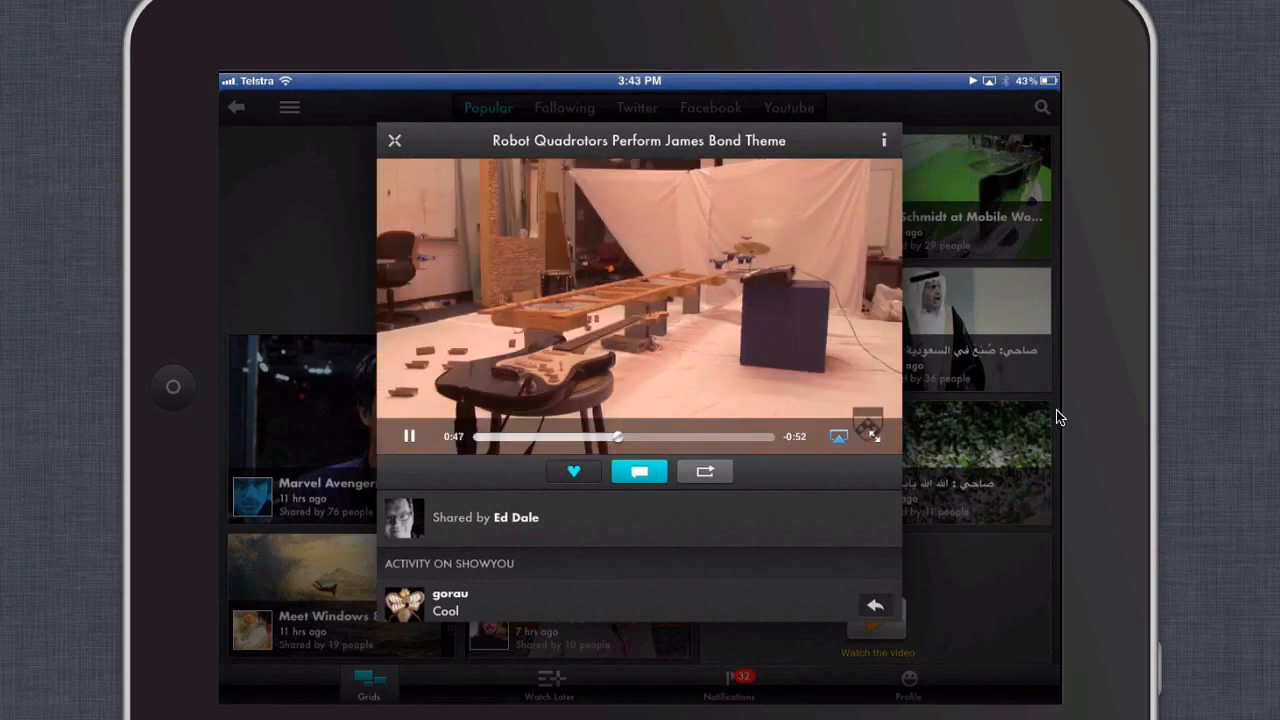
{"action": "left_click", "coordinate": [392, 140]}
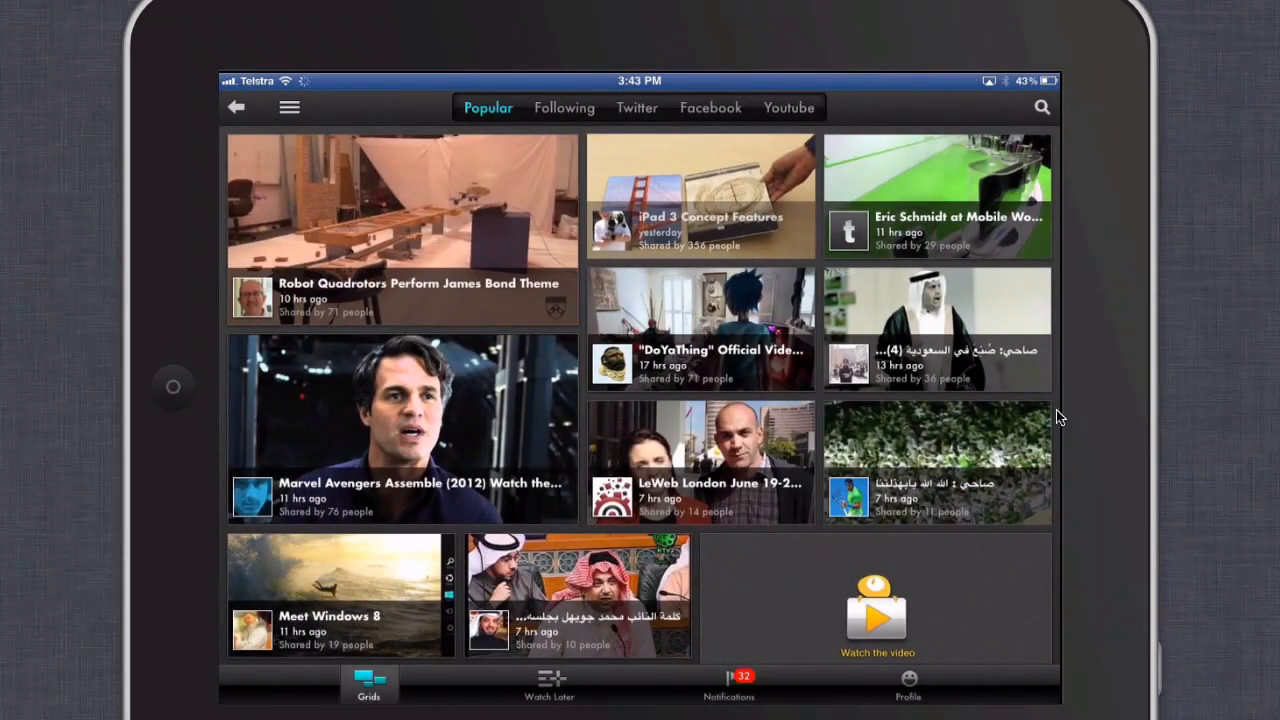
Browse further down the Popular feed past the earlier video tiles
{"action": "scroll", "scroll_direction": "down", "scroll_amount": 3}
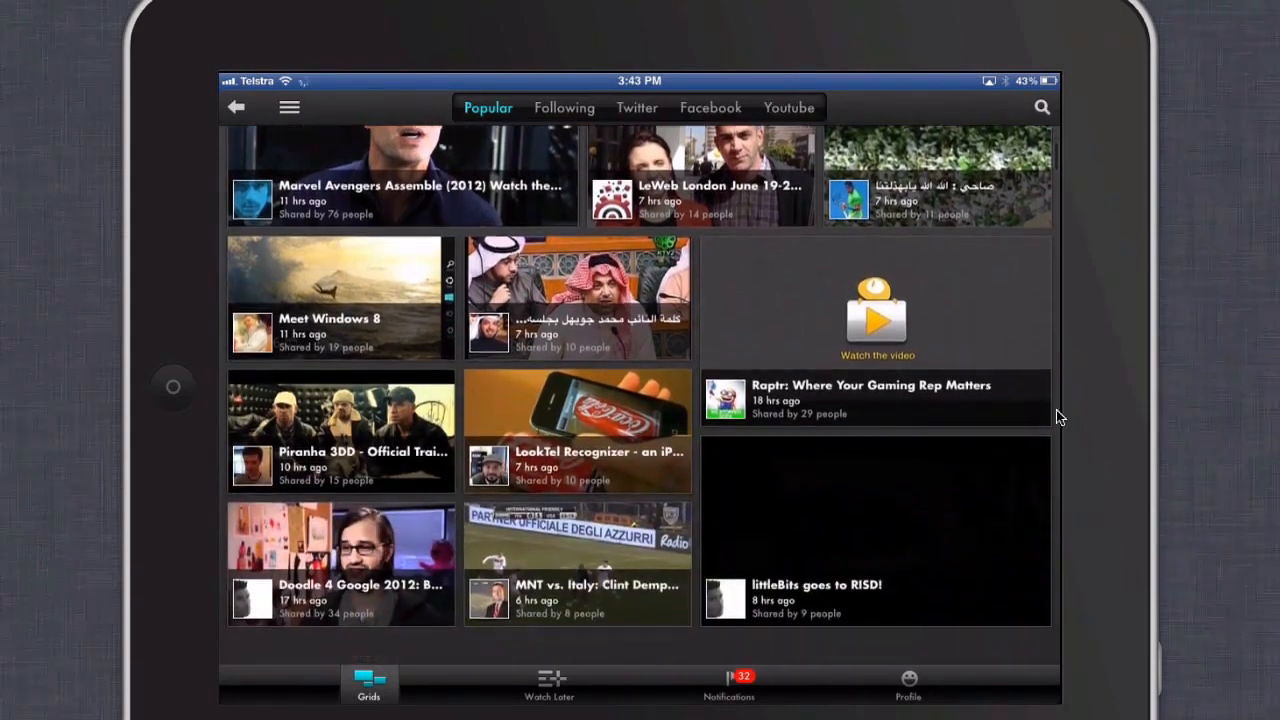
{"action": "scroll", "scroll_direction": "down", "scroll_amount": 3}
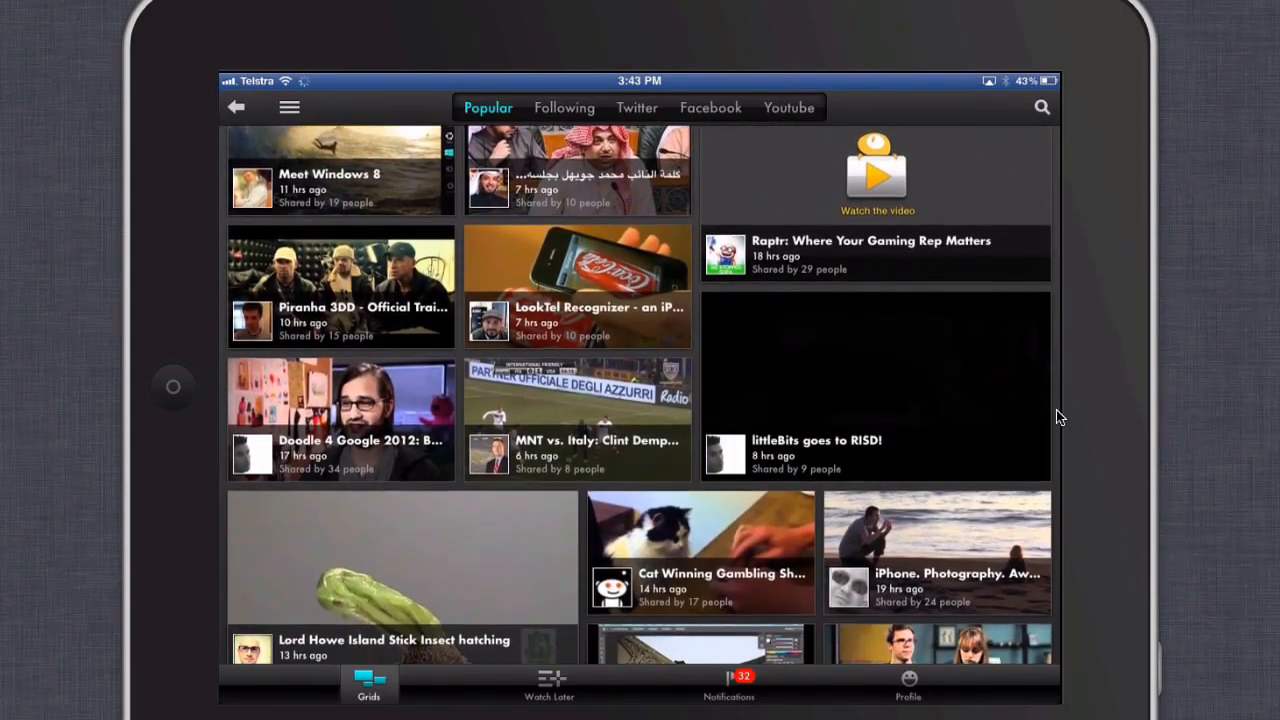
{"action": "scroll", "scroll_direction": "down", "scroll_amount": 3}
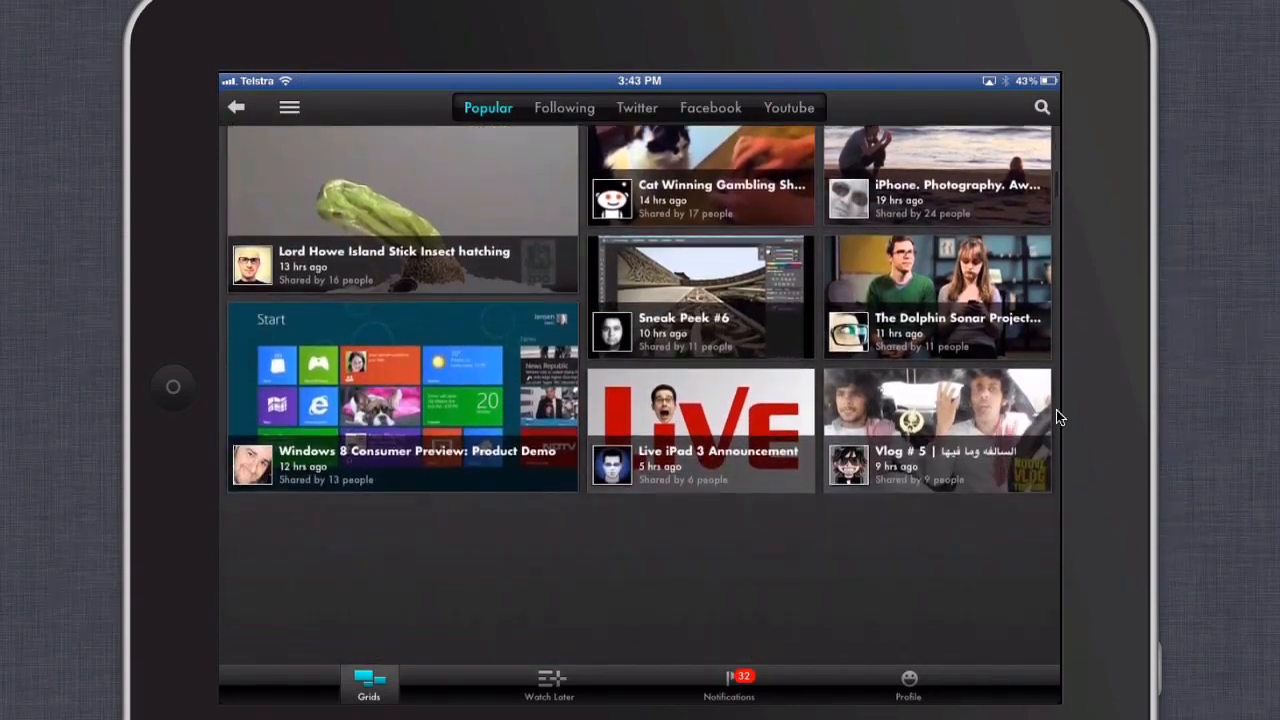
{"action": "scroll", "scroll_direction": "down", "scroll_amount": 3}
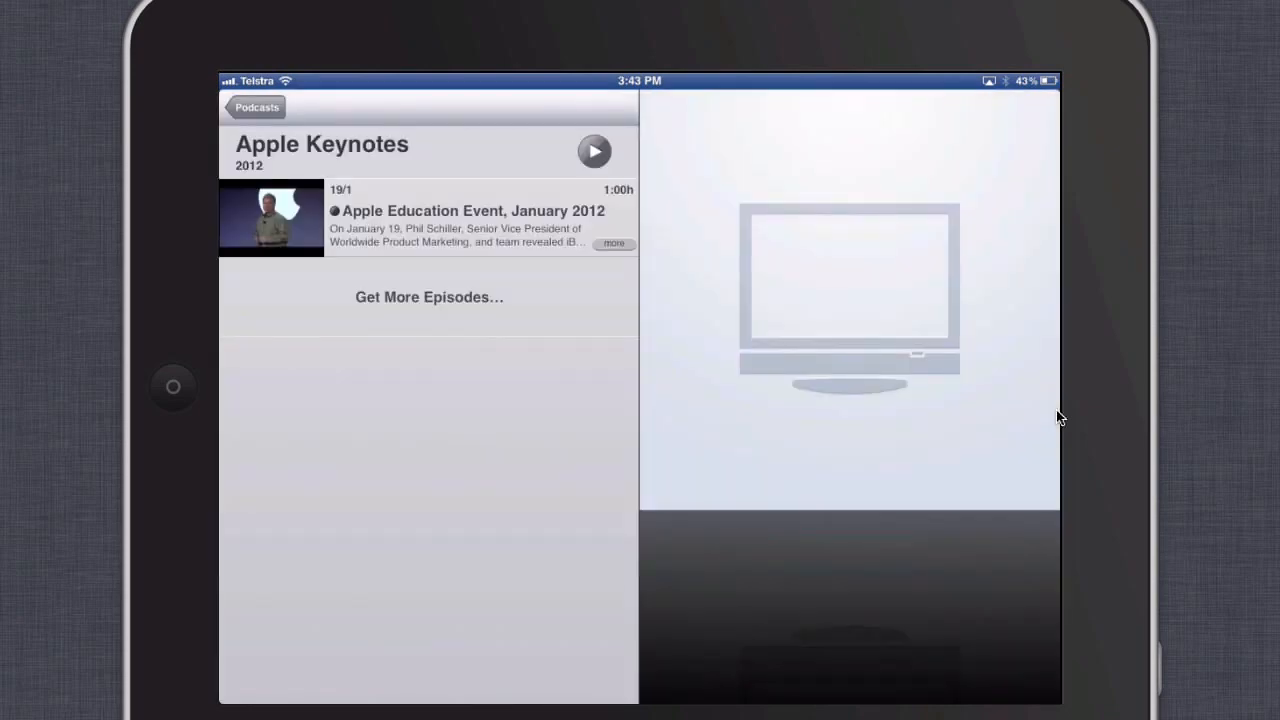
Select the Apple Education Event, January 2012 episode in the Apple Keynotes podcast
{"action": "left_click", "coordinate": [594, 152]}
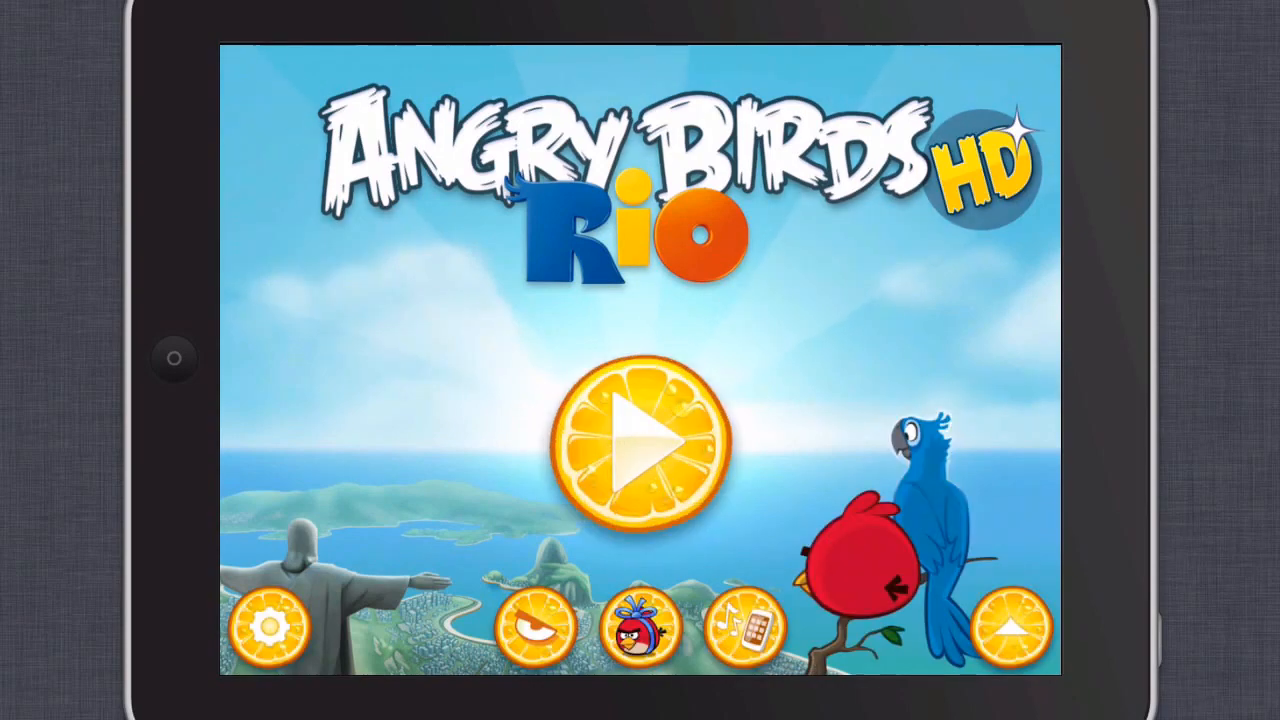
Start Angry Birds Rio HD and pick one of the unlocked levels from level selection
{"action": "left_click", "coordinate": [638, 458]}
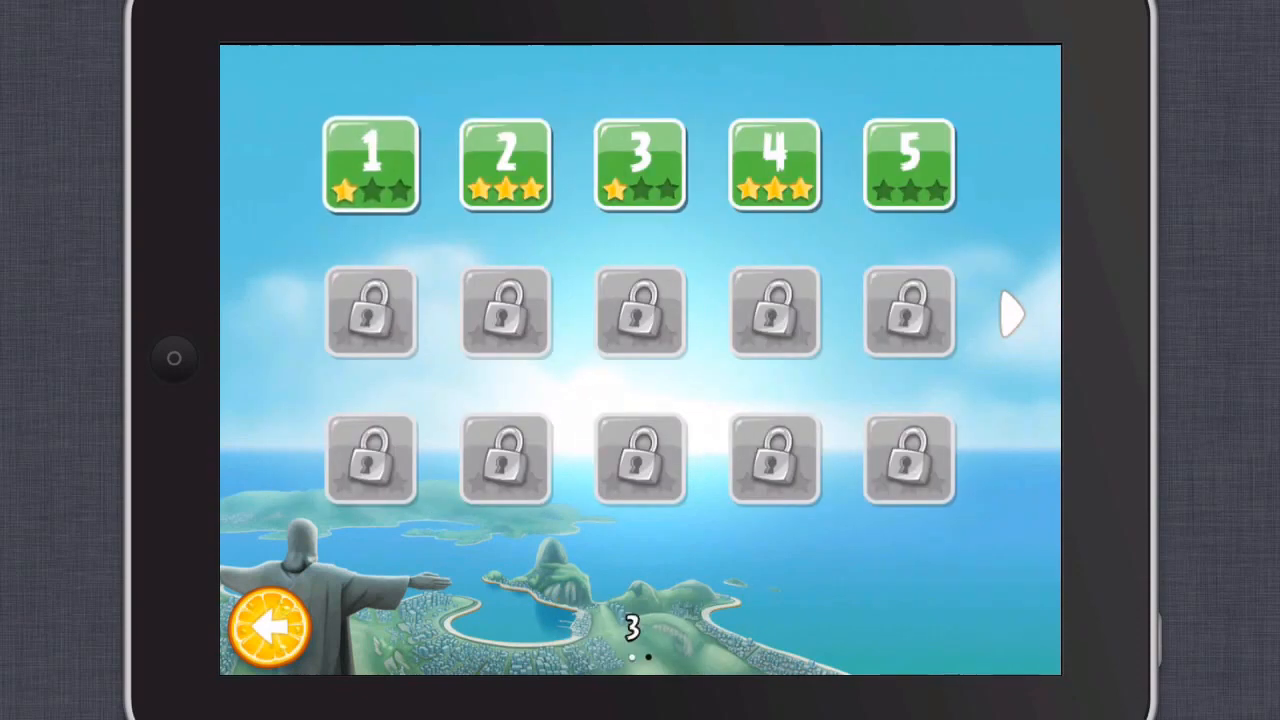
{"action": "left_click", "coordinate": [374, 164]}
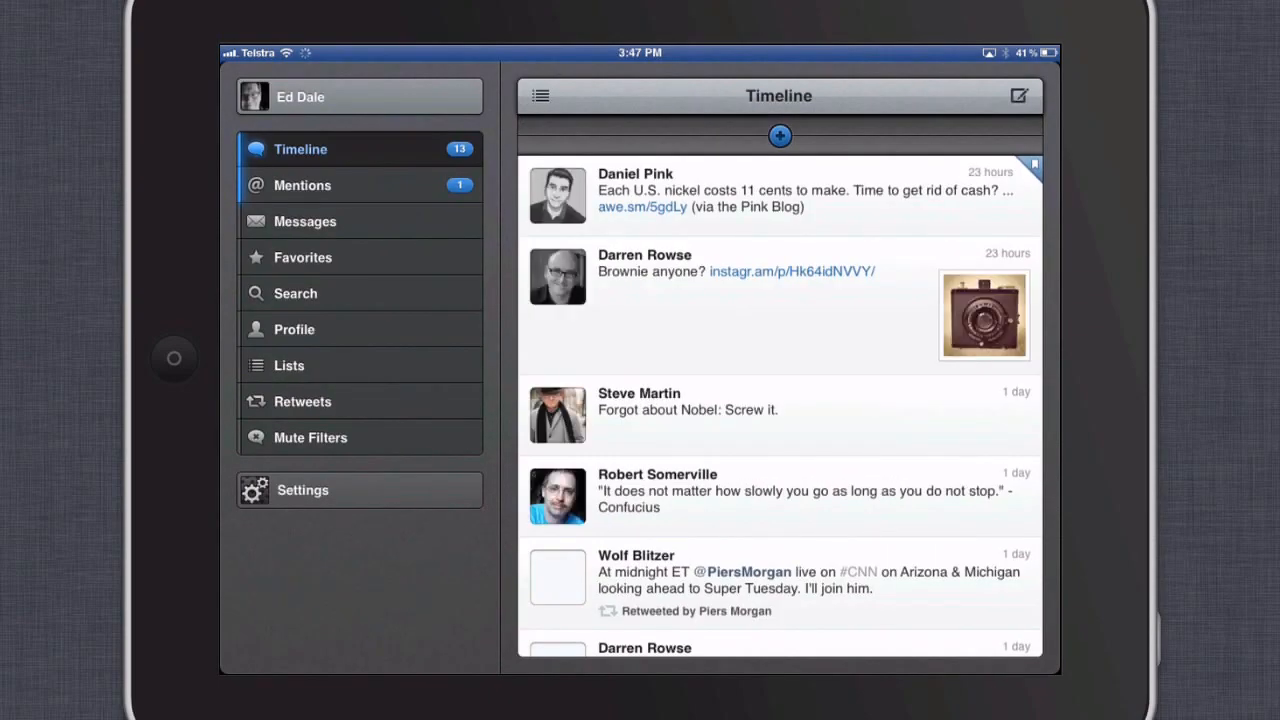
Load the newer tweets into Tweetbot's Timeline and read through them from the top
{"action": "left_click", "coordinate": [780, 136]}
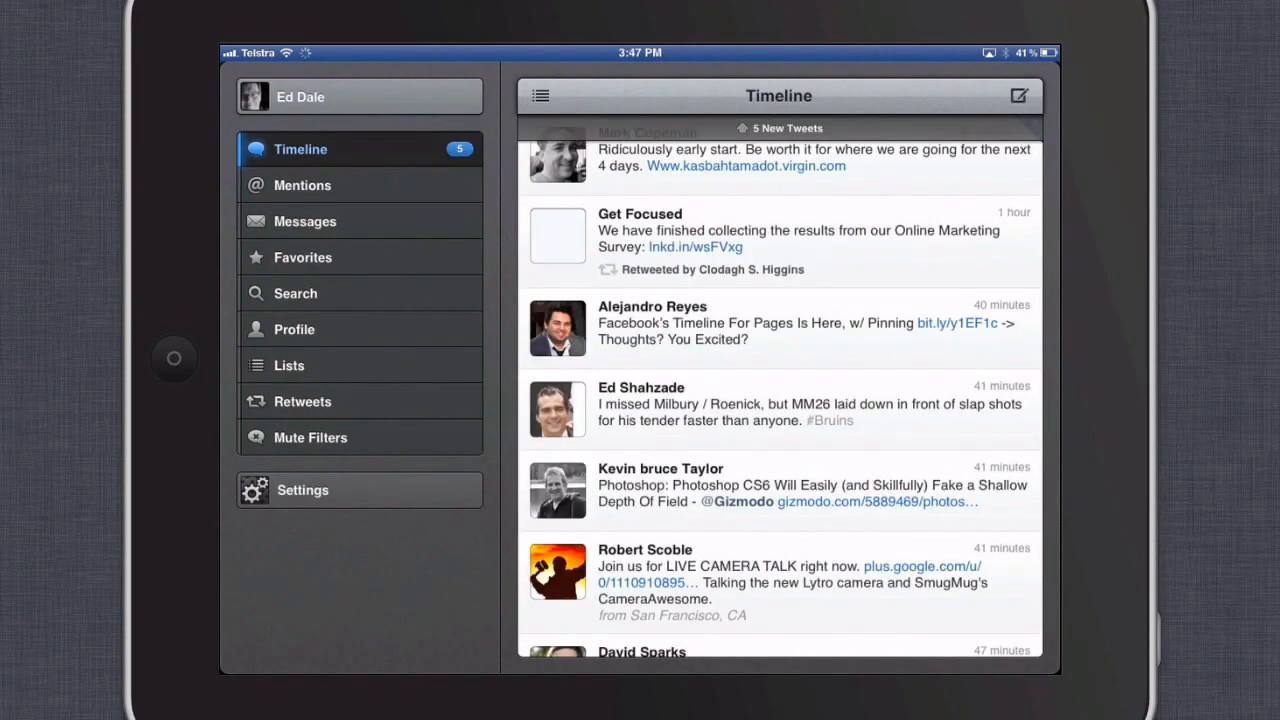
{"action": "scroll", "scroll_direction": "down", "scroll_amount": 3}
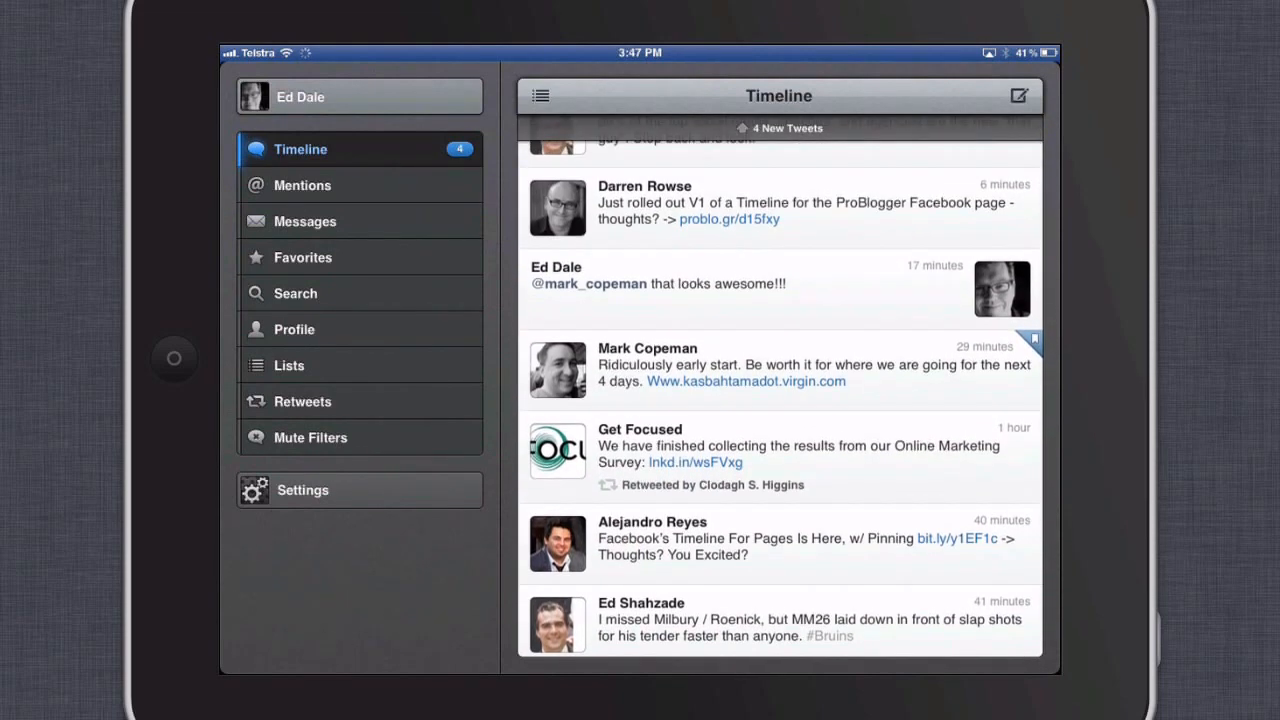
{"action": "left_click", "coordinate": [778, 128]}
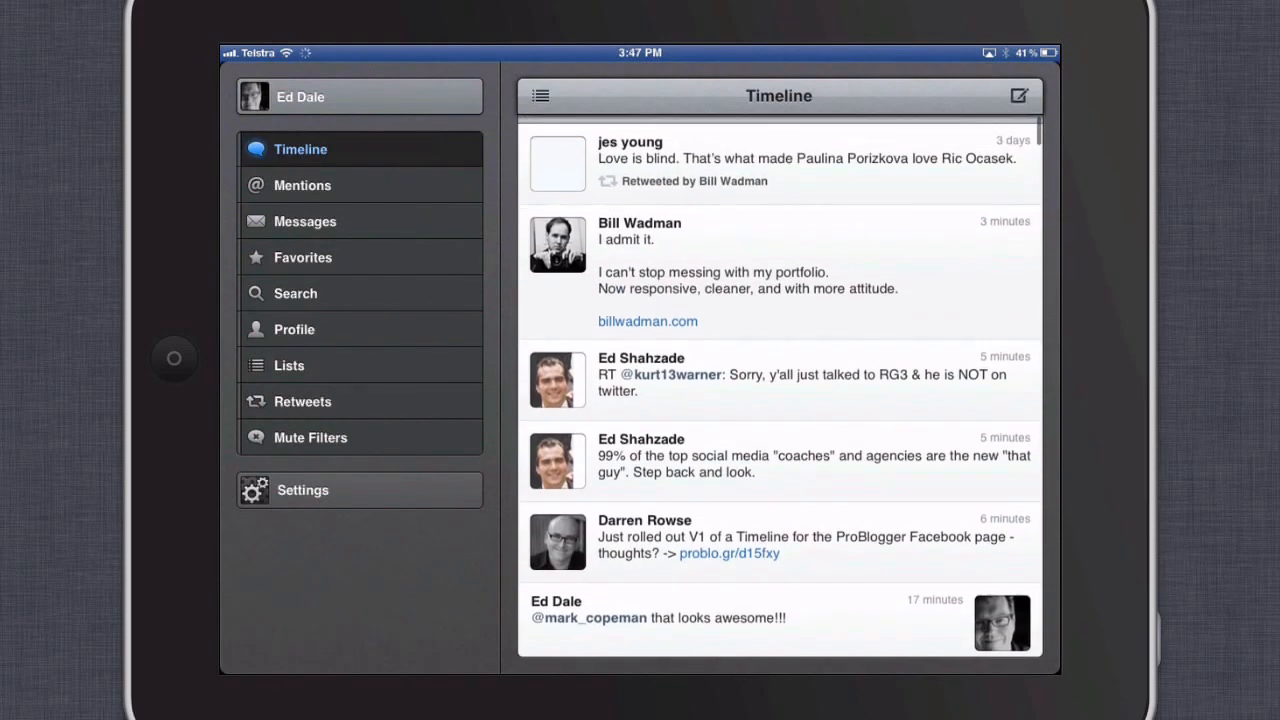
{"action": "scroll", "scroll_direction": "down", "scroll_amount": 3}
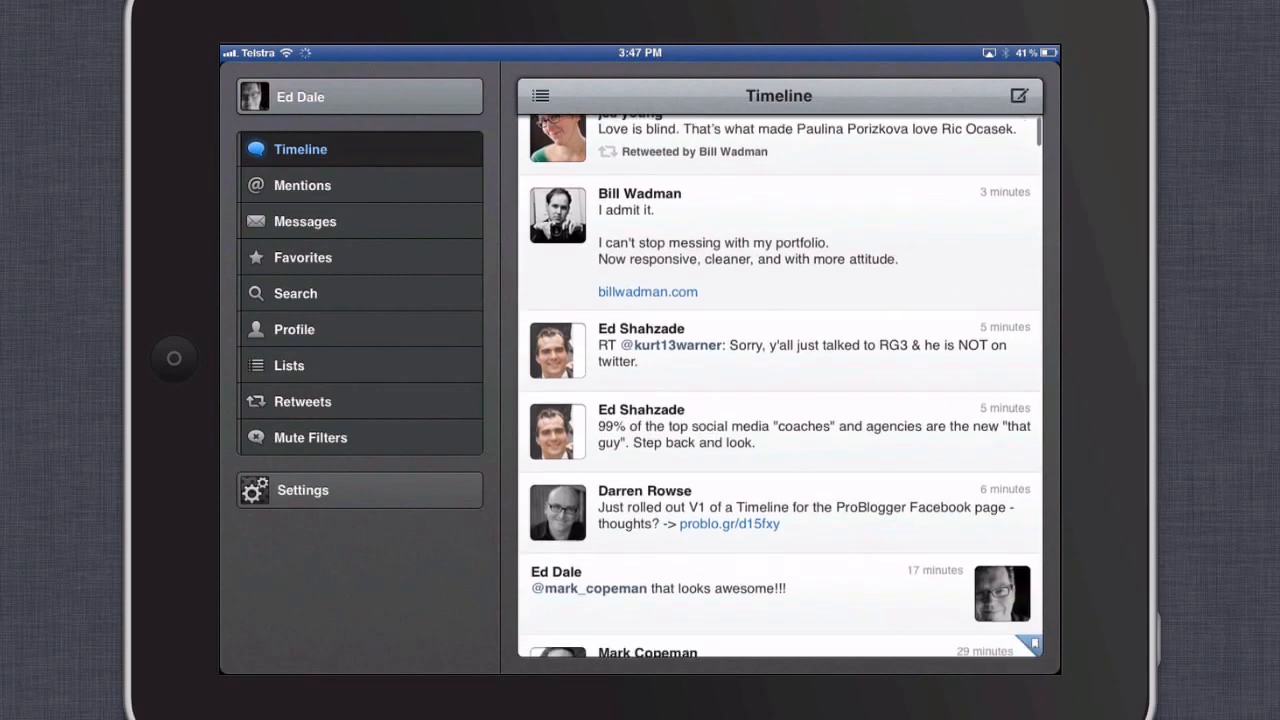
{"action": "scroll", "scroll_direction": "down", "scroll_amount": 3}
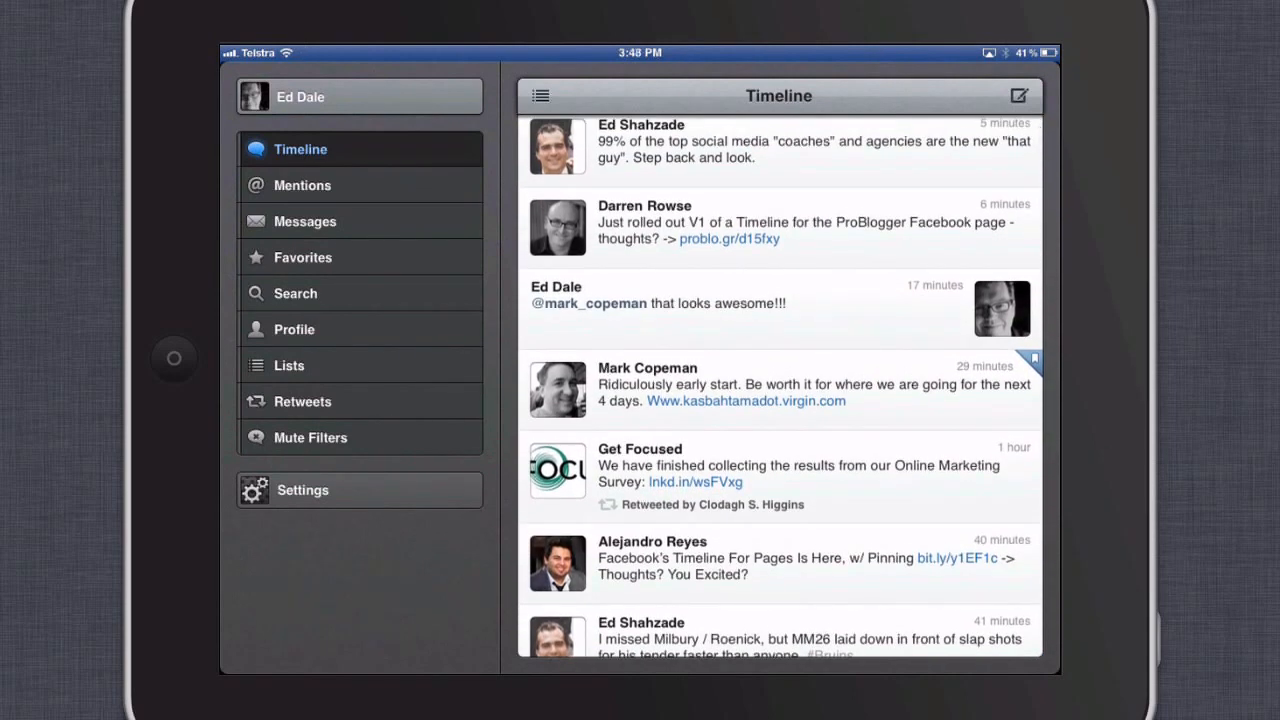
Open the Kasbah Tamadot link from a tweet in Tweetbot's built-in browser
{"action": "left_click", "coordinate": [744, 400]}
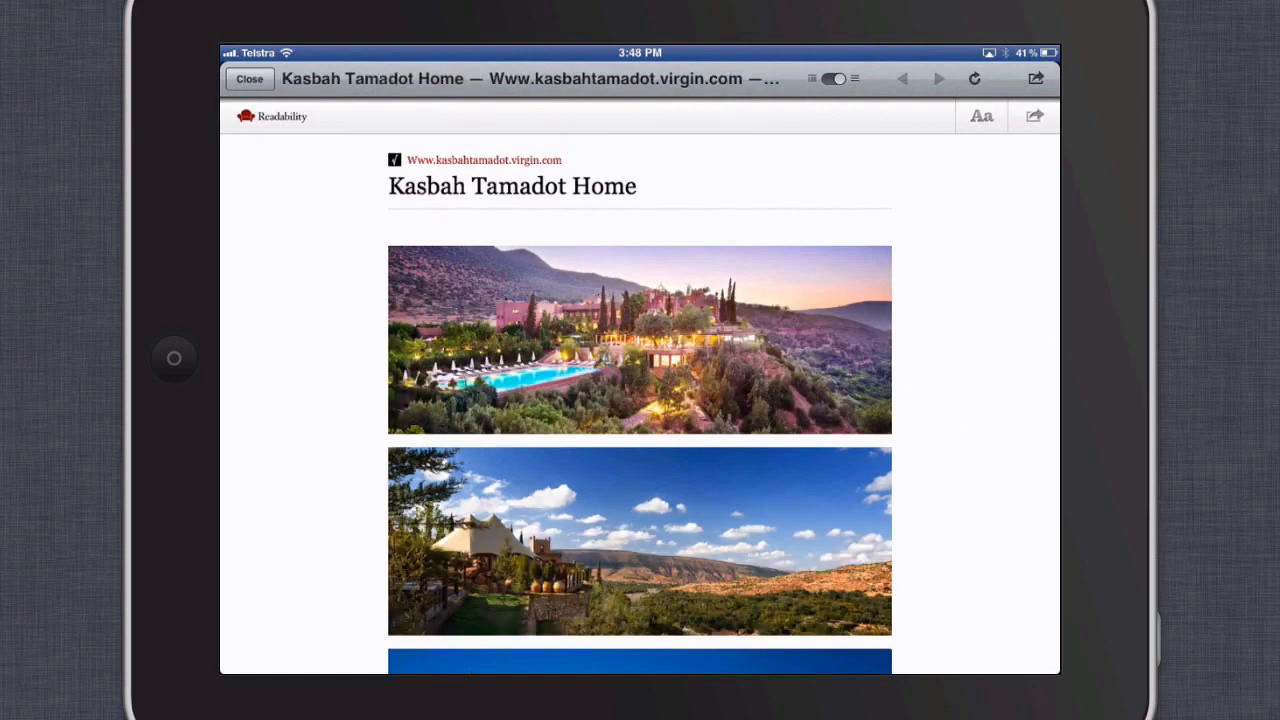
Scroll down the Kasbah Tamadot Home page to its resort photos
{"action": "scroll", "scroll_direction": "down", "scroll_amount": 3}
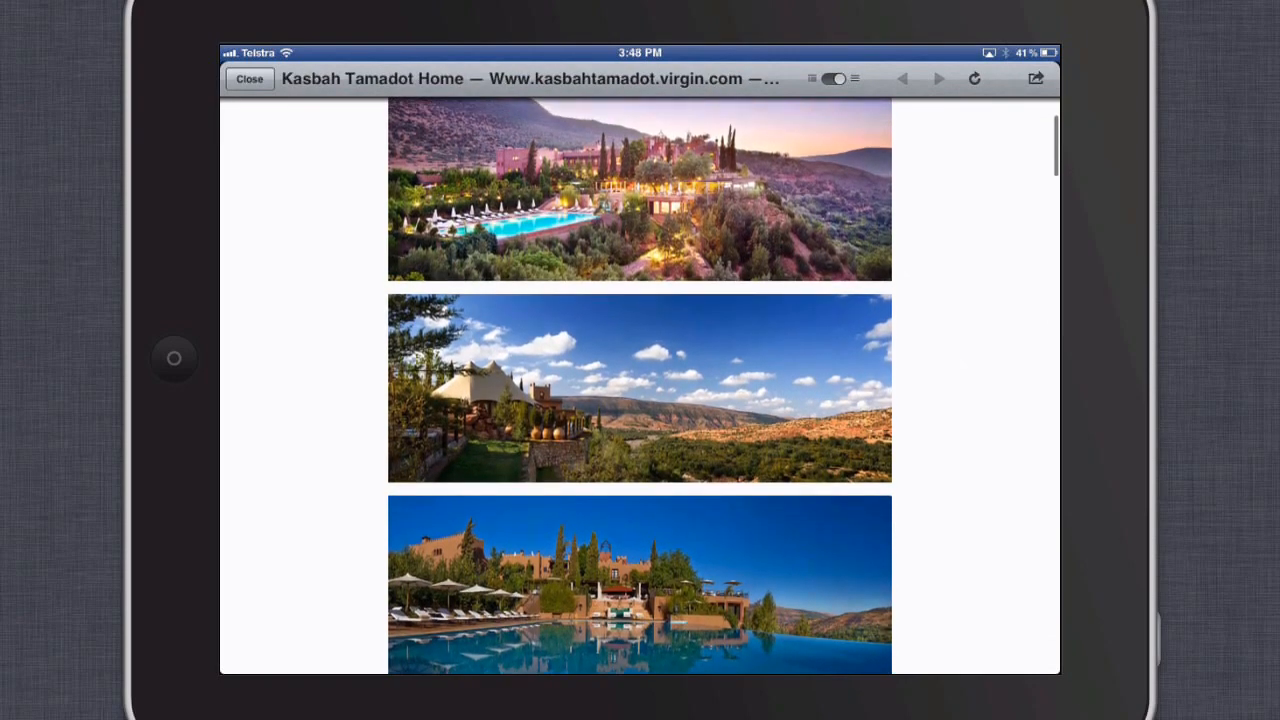
{"action": "scroll", "scroll_direction": "down", "scroll_amount": 3}
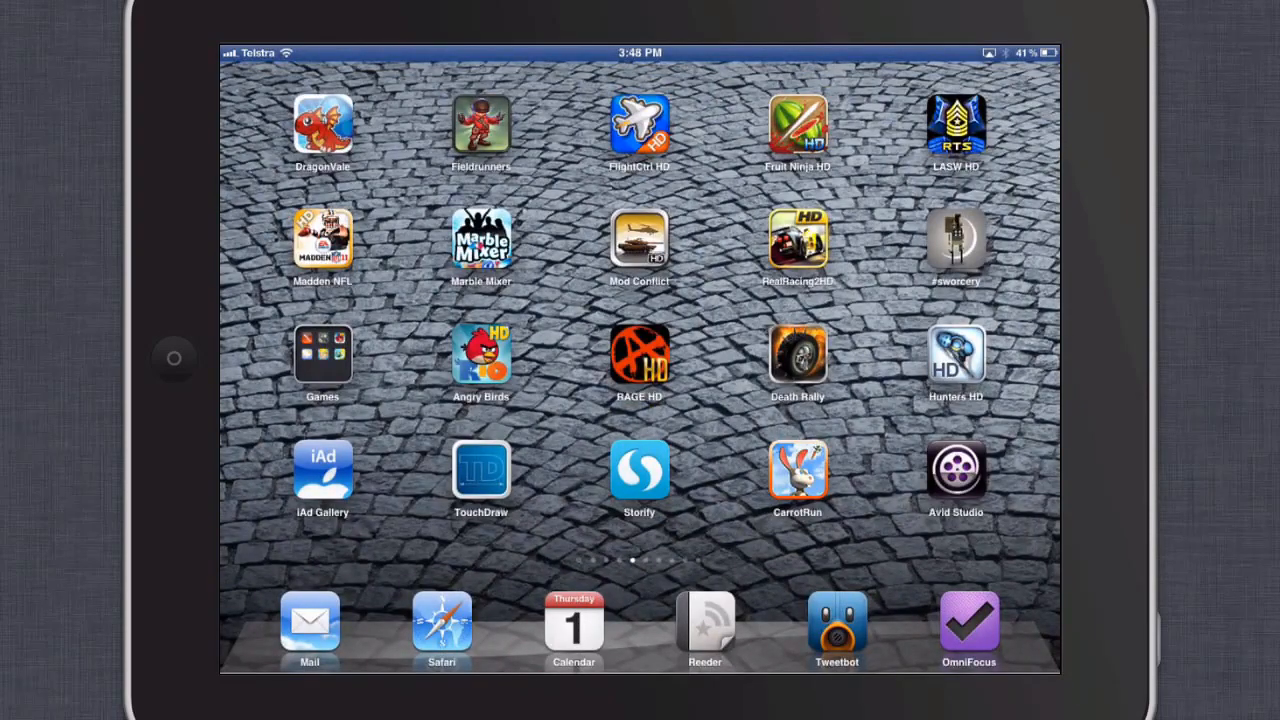
Page forward through the home screens in landscape and open the Reflection website
{"action": "scroll", "scroll_direction": "left", "scroll_amount": 3}
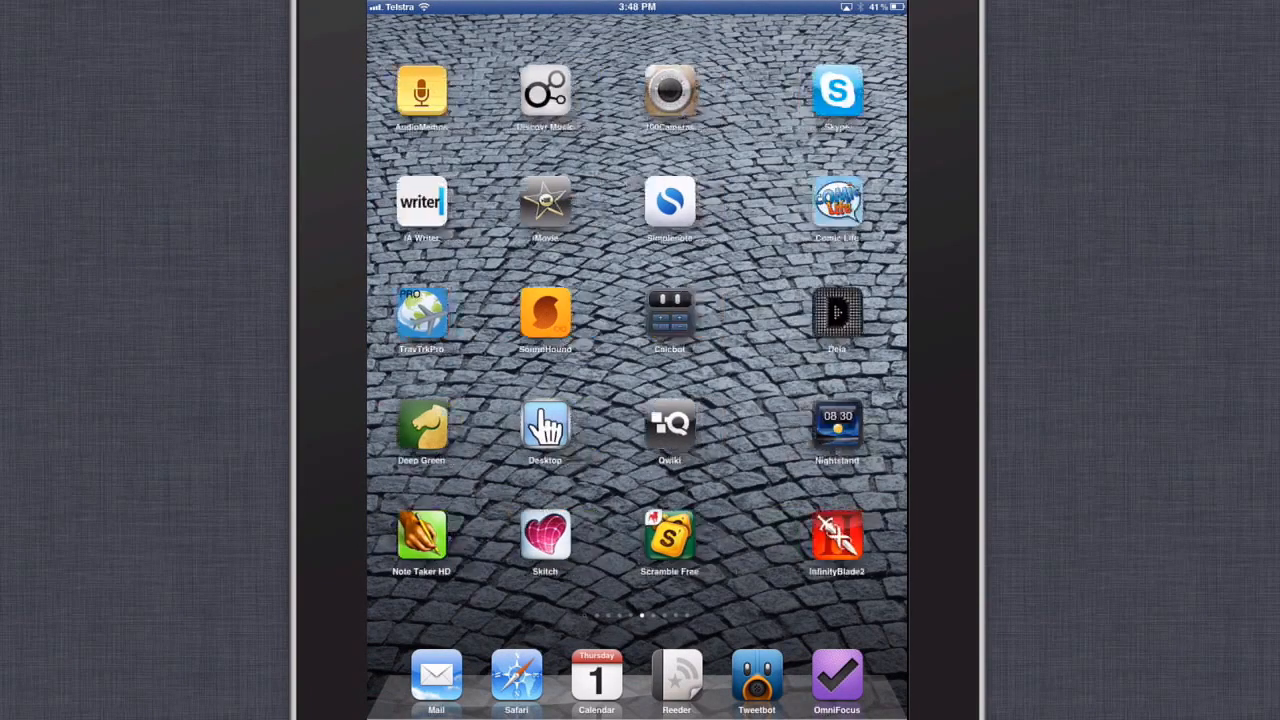
{"action": "scroll", "scroll_direction": "left", "scroll_amount": 3}
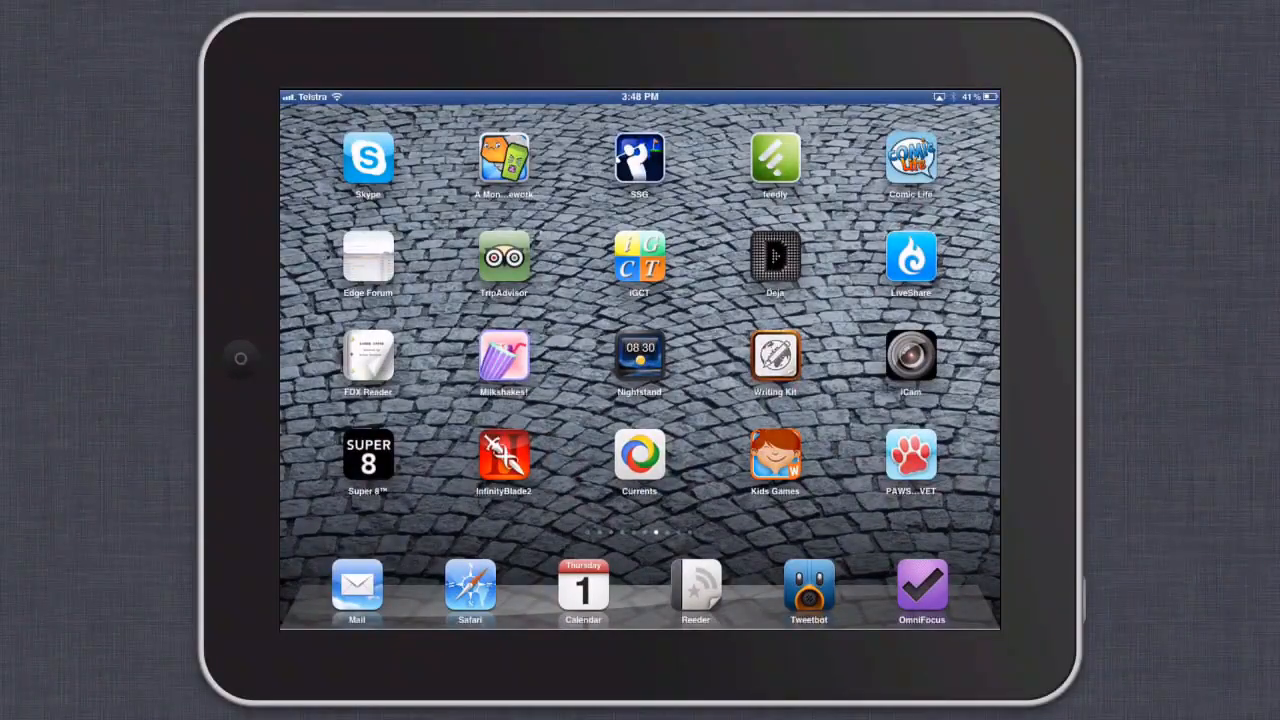
{"action": "scroll", "scroll_direction": "left", "scroll_amount": 3}
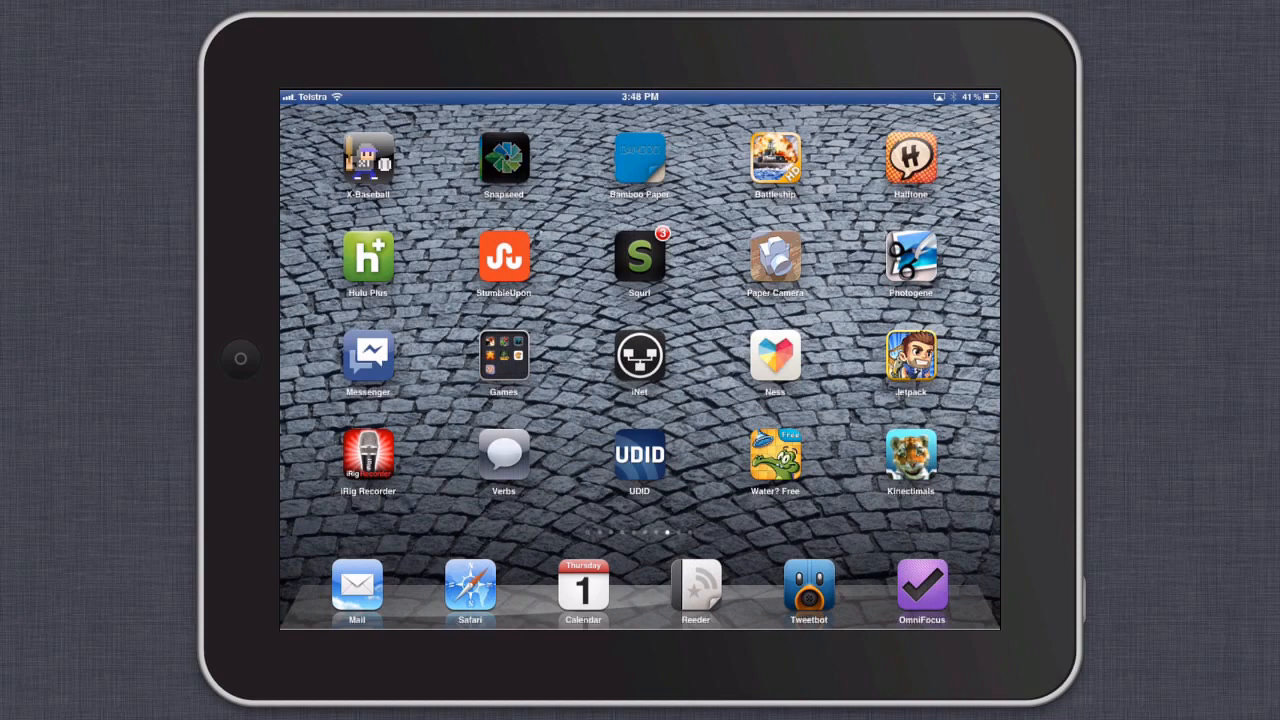
{"action": "left_click", "coordinate": [504, 158]}
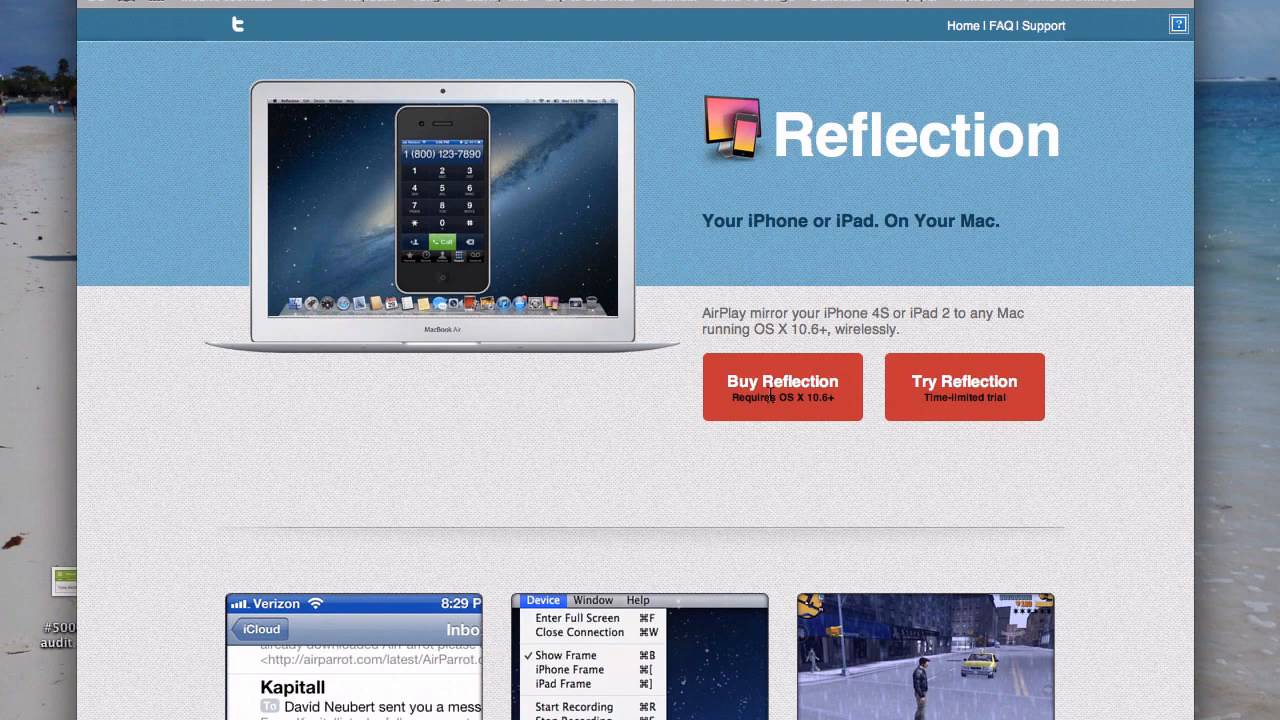
Show the Reflection Products page with the $14.99 single license and $39.99 five-pack
{"action": "left_click", "coordinate": [782, 388]}
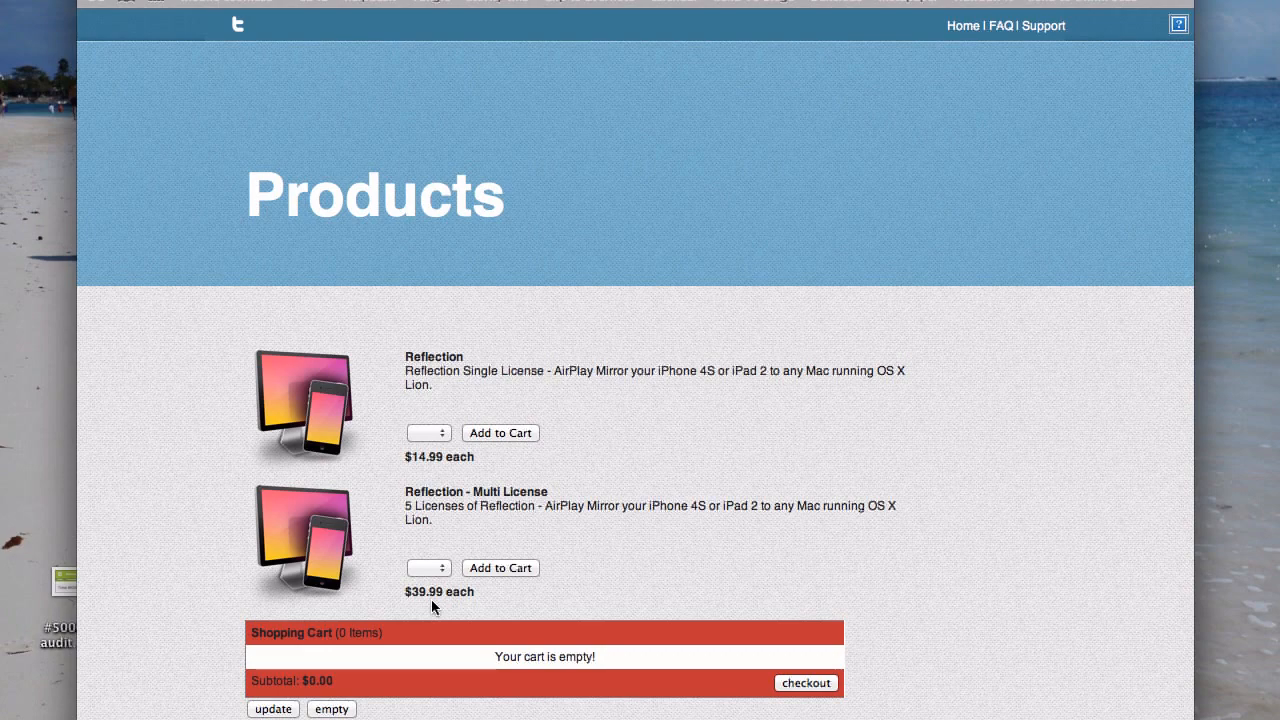
{"action": "mouse_move", "coordinate": [616, 464]}
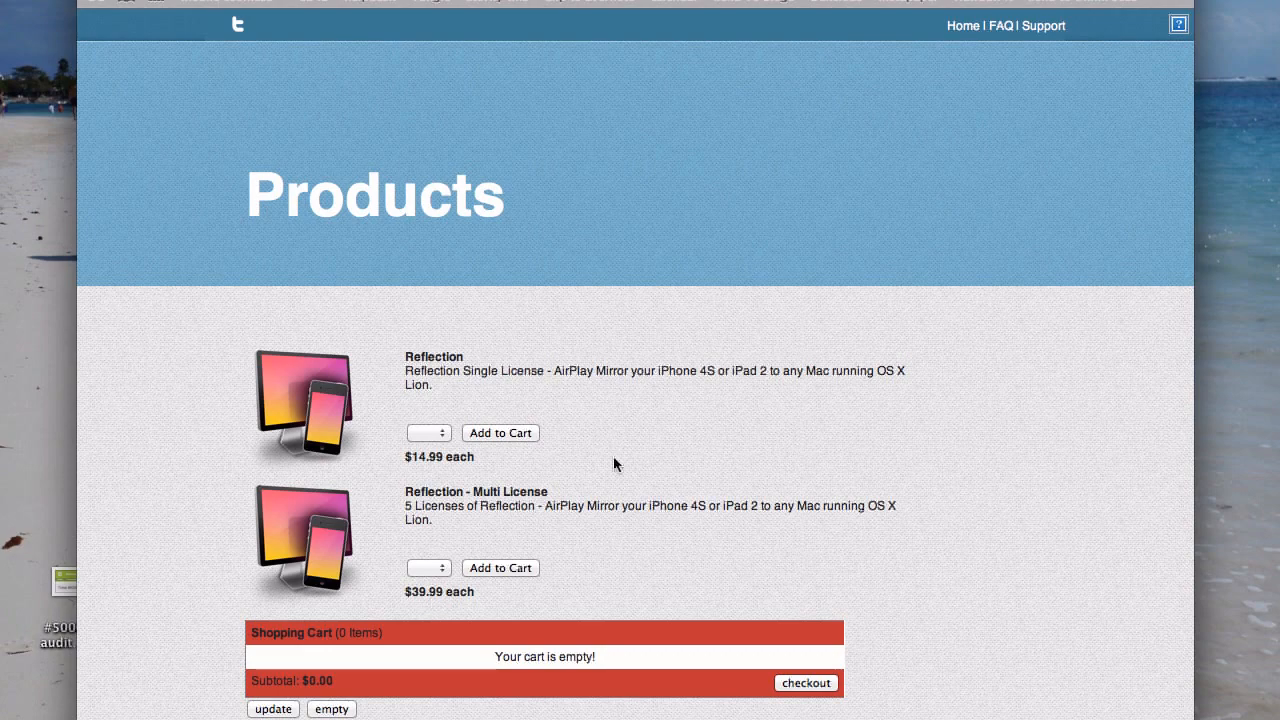